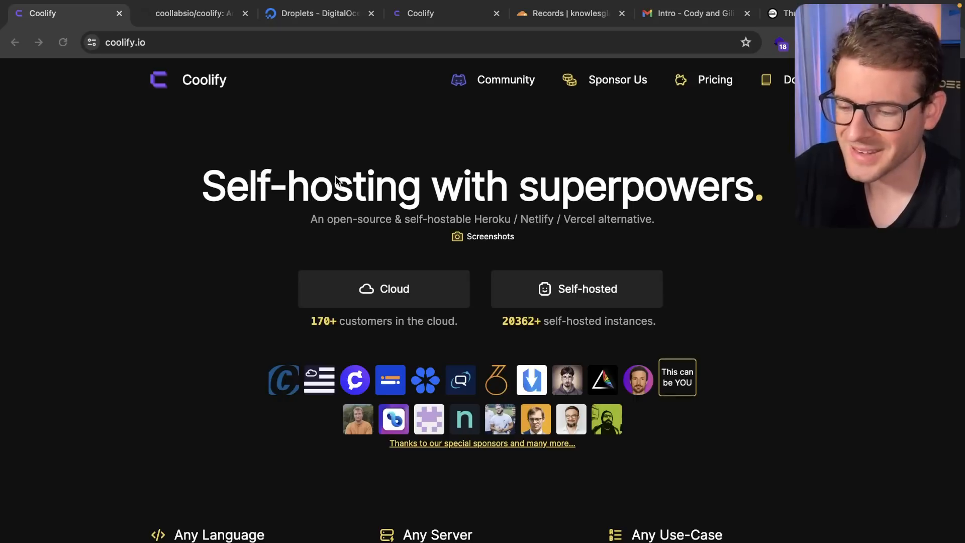
- Open coolify.io's self-hosted installation page and highlight the one-line curl install command
scroll("down", 3)
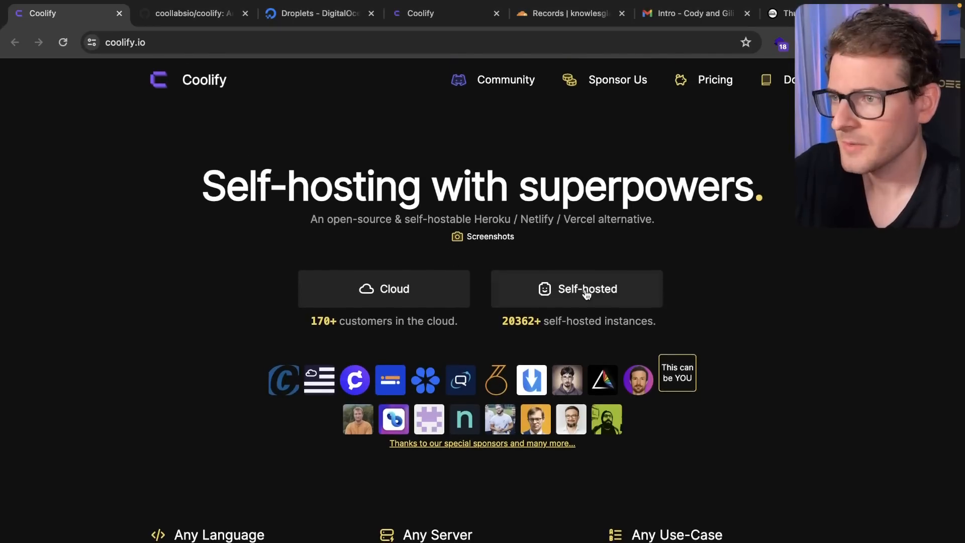
left_click(586, 288)
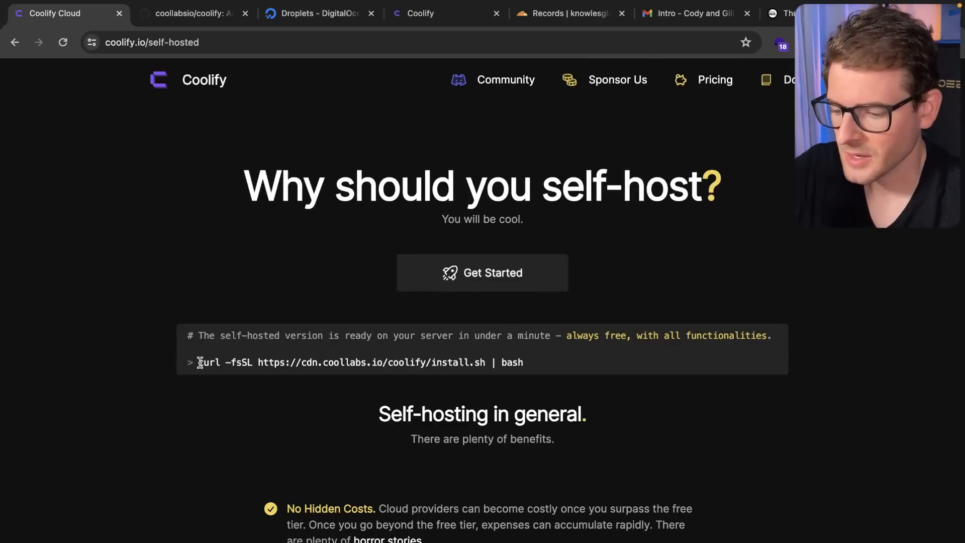
left_click_drag(200, 362, 523, 362)
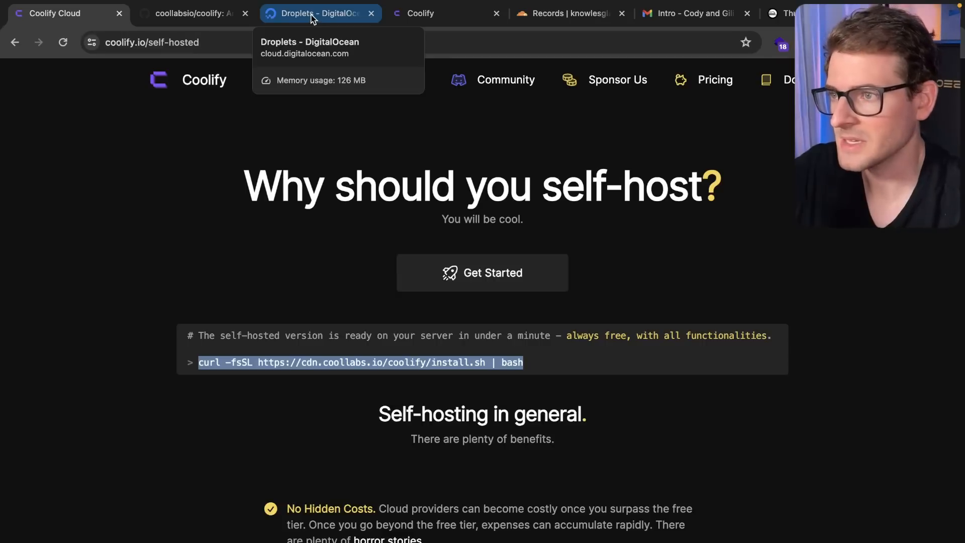
left_click(318, 13)
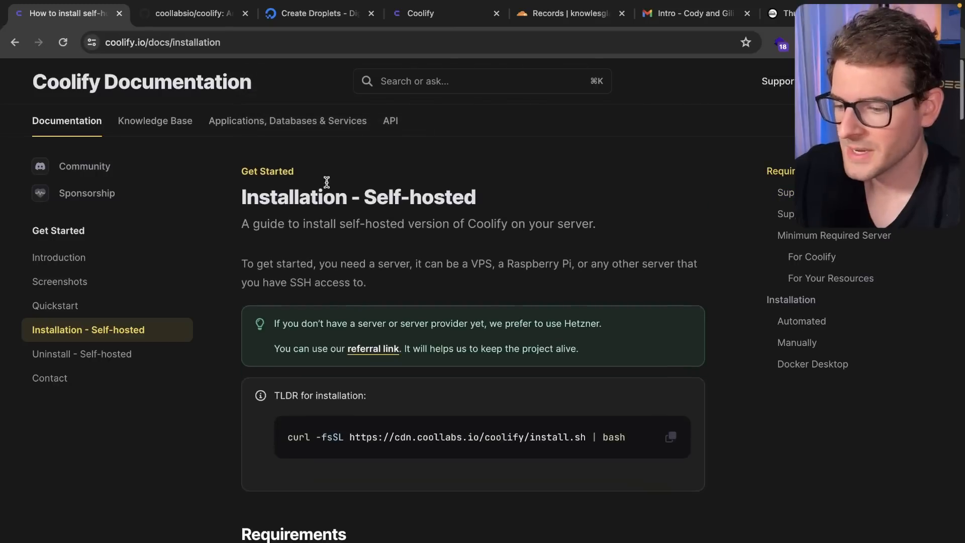
- Highlight the Minimum Required Server specs: 2 CPUs, 2 GB memory, 30+ GB storage
scroll("down", 3)
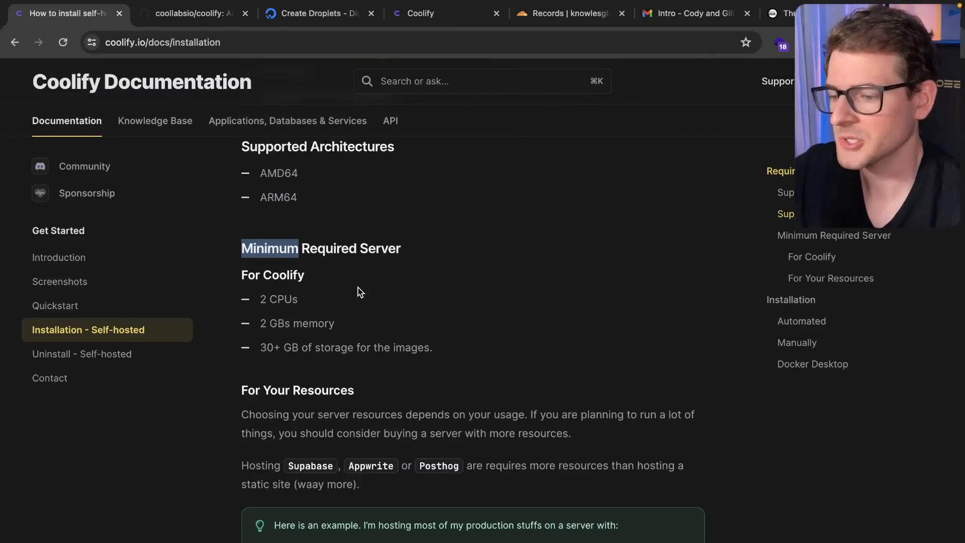
double_click(278, 299)
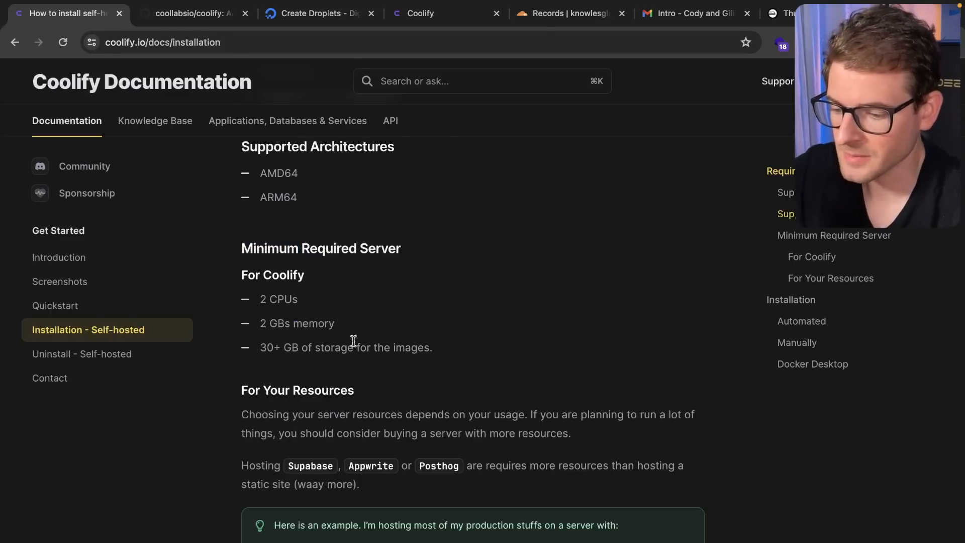
triple_click(345, 348)
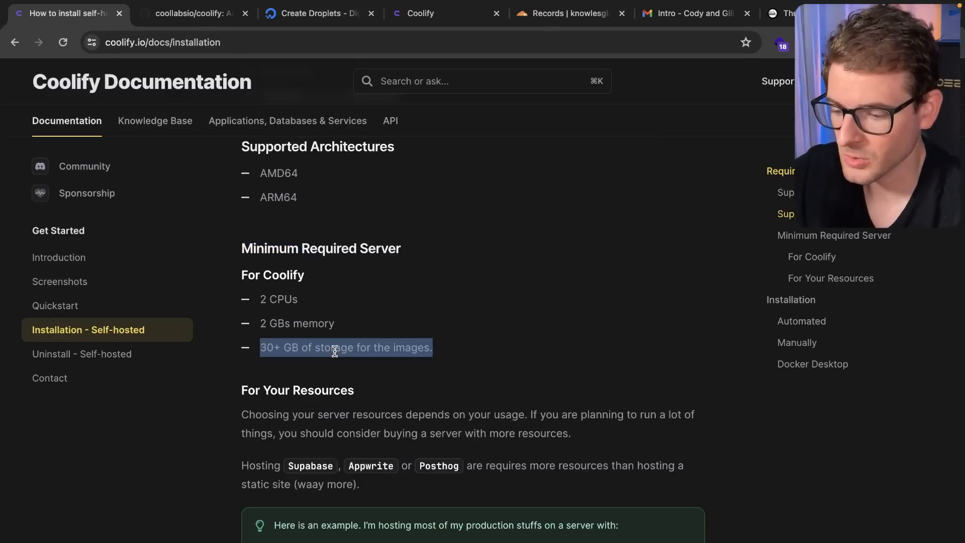
scroll("down", 3)
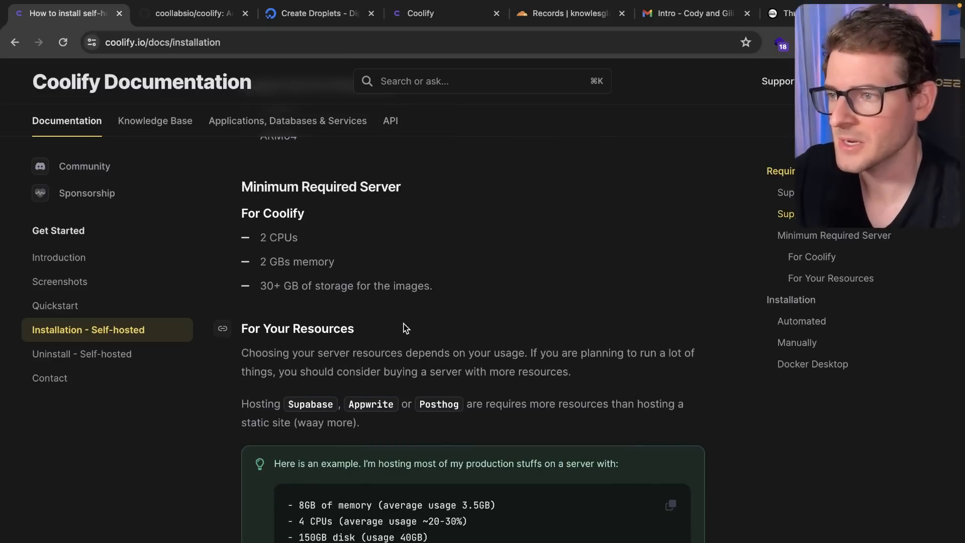
scroll("down", 3)
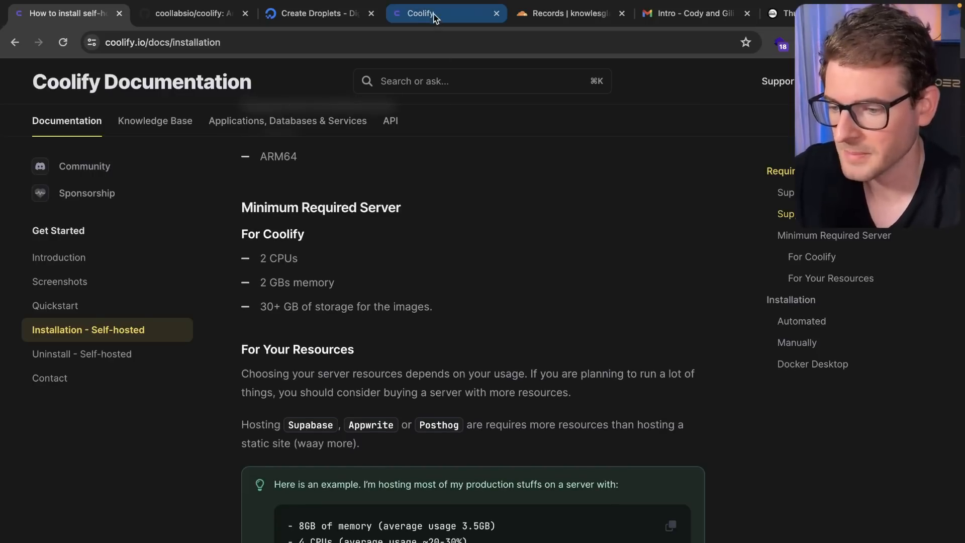
- Return to DigitalOcean's Create Droplets page for the Regular $24/mo 4 GB, 2 CPU plan
left_click(317, 13)
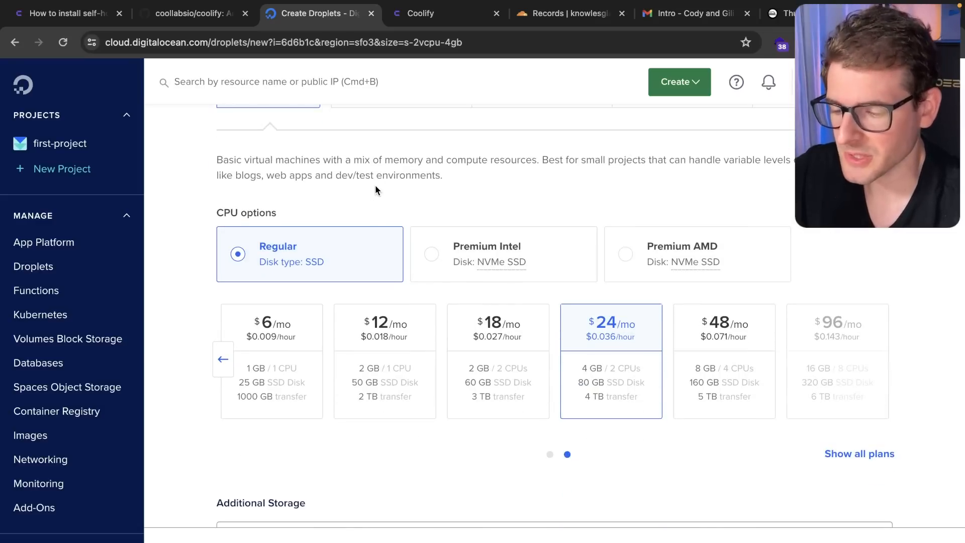
mouse_move(269, 257)
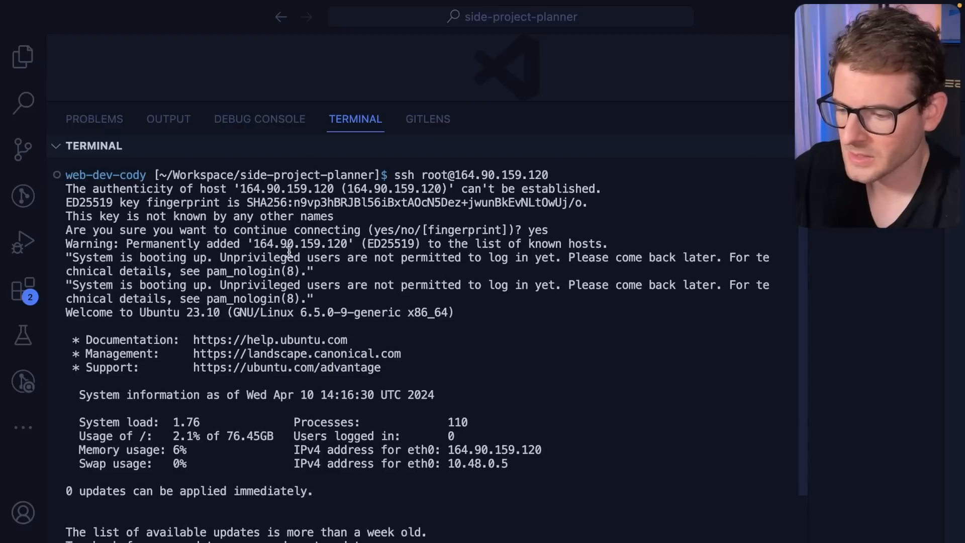
scroll("down", 3)
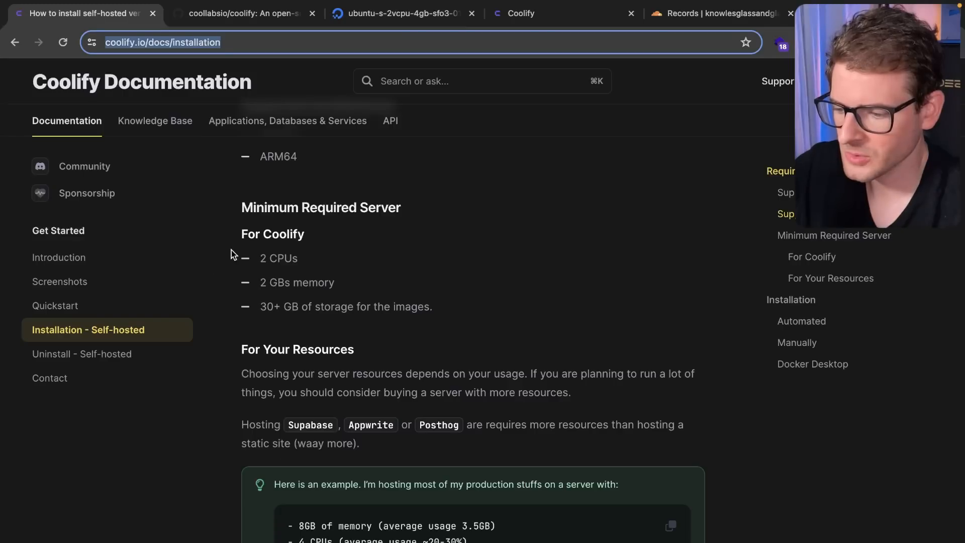
- Scroll back to the TLDR box and copy the curl install command
scroll("up", 3)
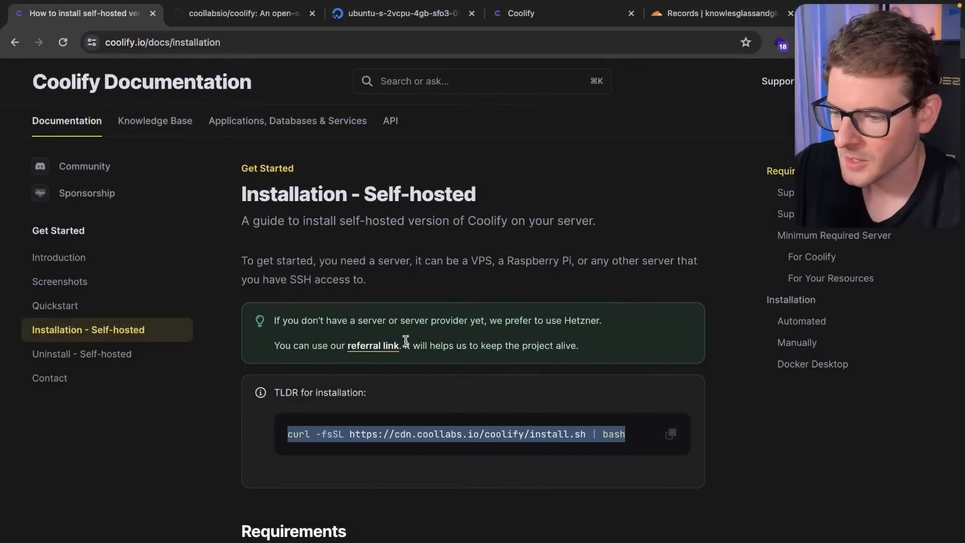
left_click(768, 13)
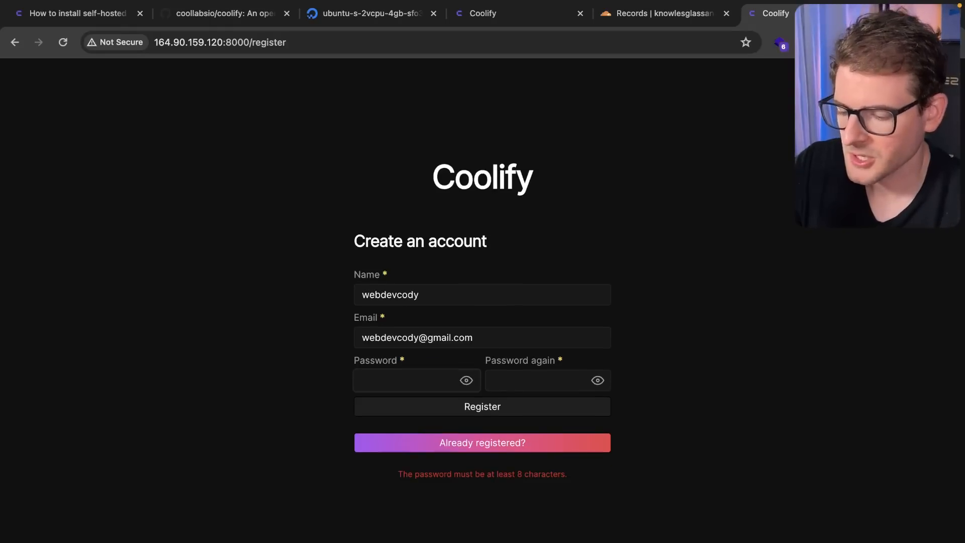
- Register the admin account with a password, dismiss the save-password prompt, and skip onboarding
type("••••")
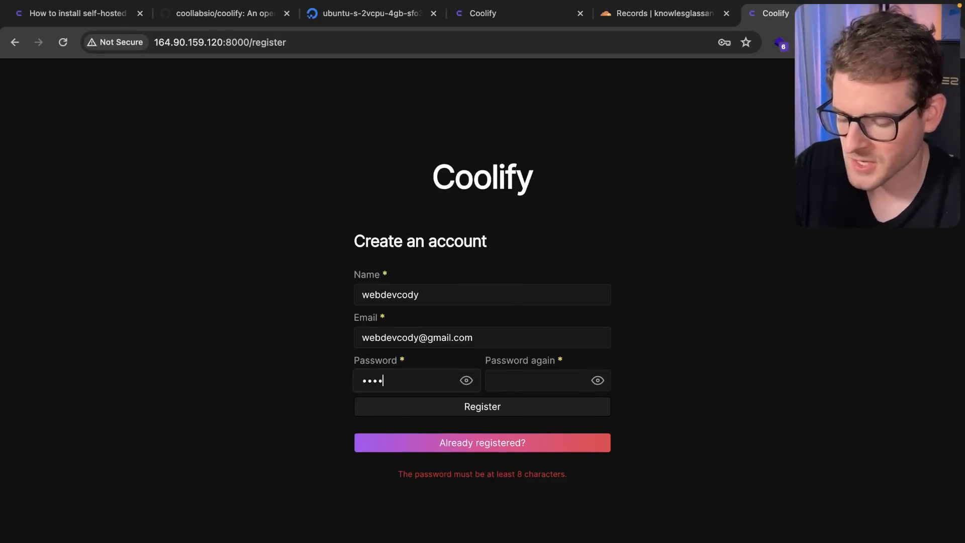
left_click(483, 406)
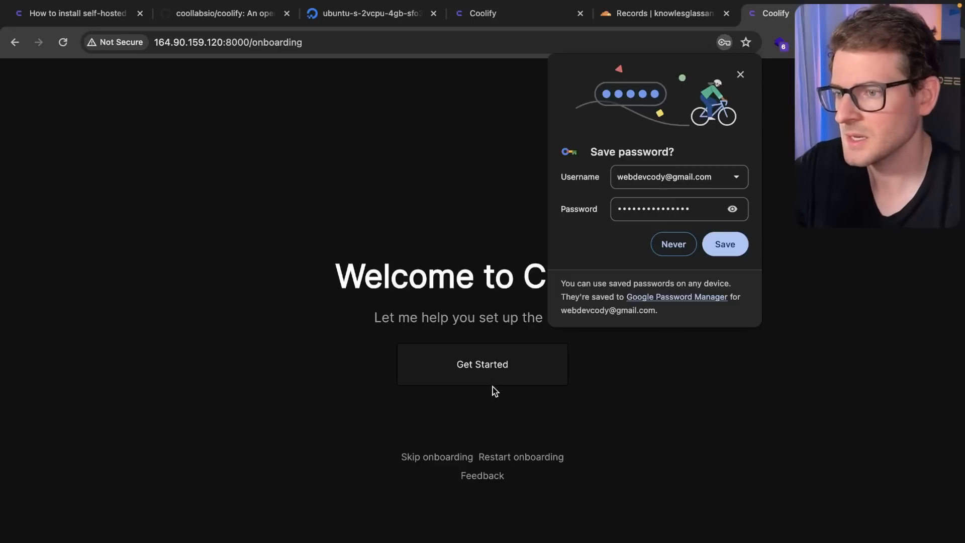
left_click(673, 244)
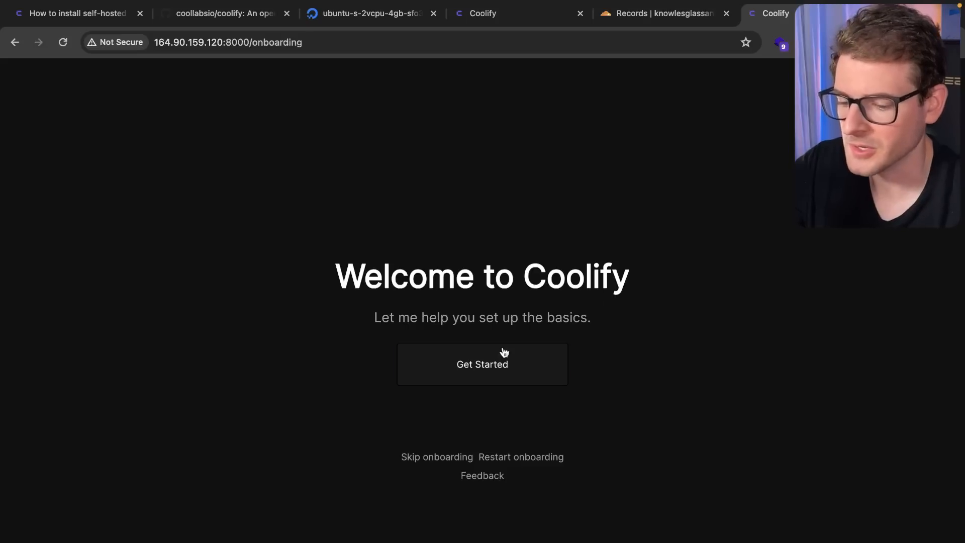
left_click(482, 364)
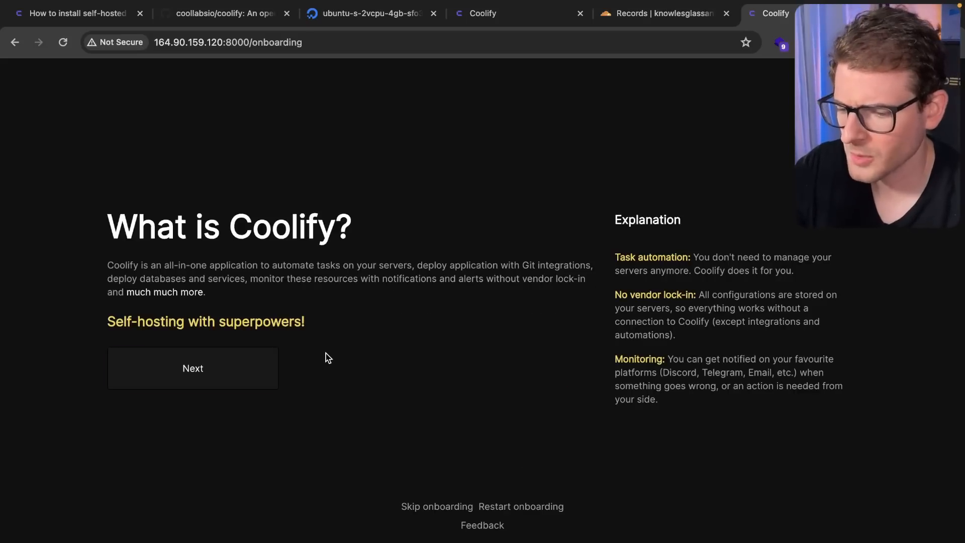
mouse_move(436, 507)
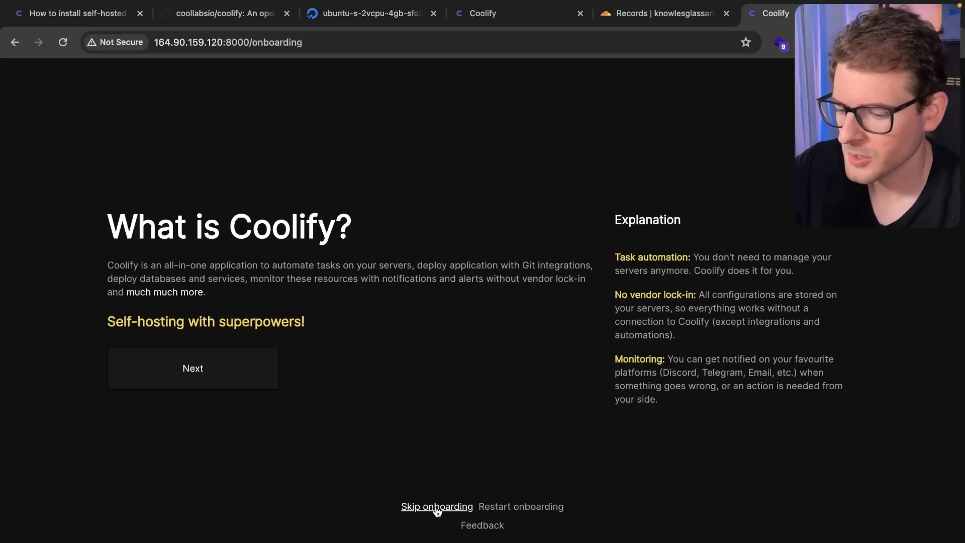
left_click(436, 506)
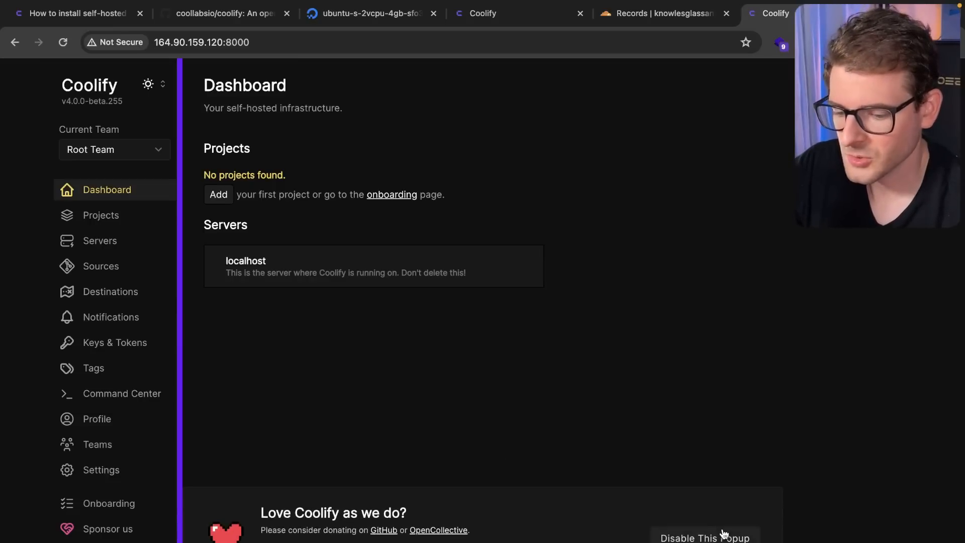
- Permanently dismiss Coolify's donation banner on the dashboard
left_click(704, 535)
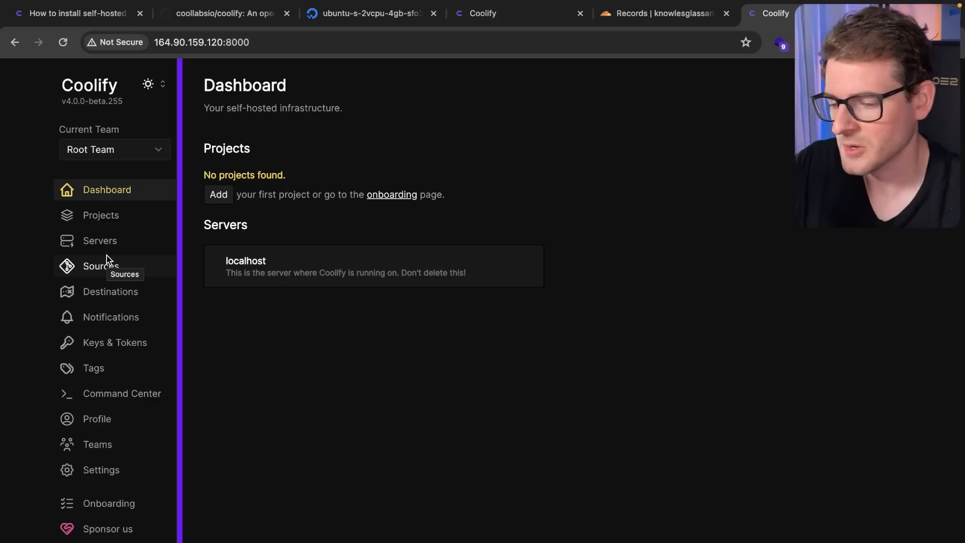
mouse_move(297, 336)
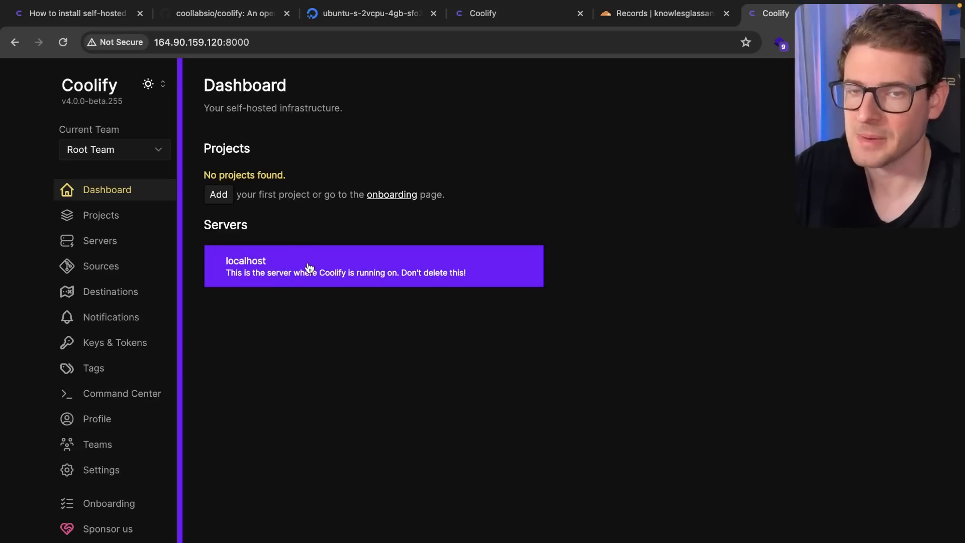
mouse_move(343, 265)
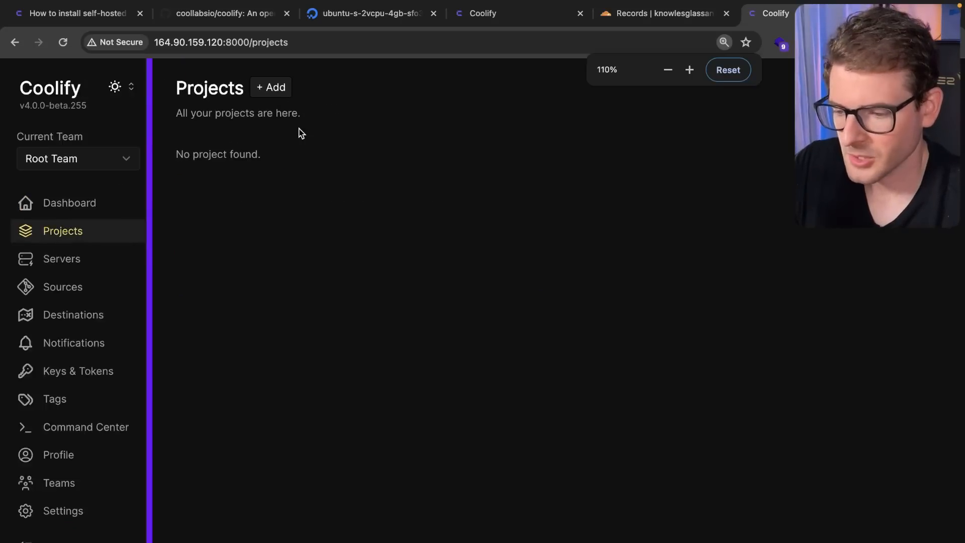
- Create the 'my next app' project and open its production environment's resource catalog
left_click(270, 87)
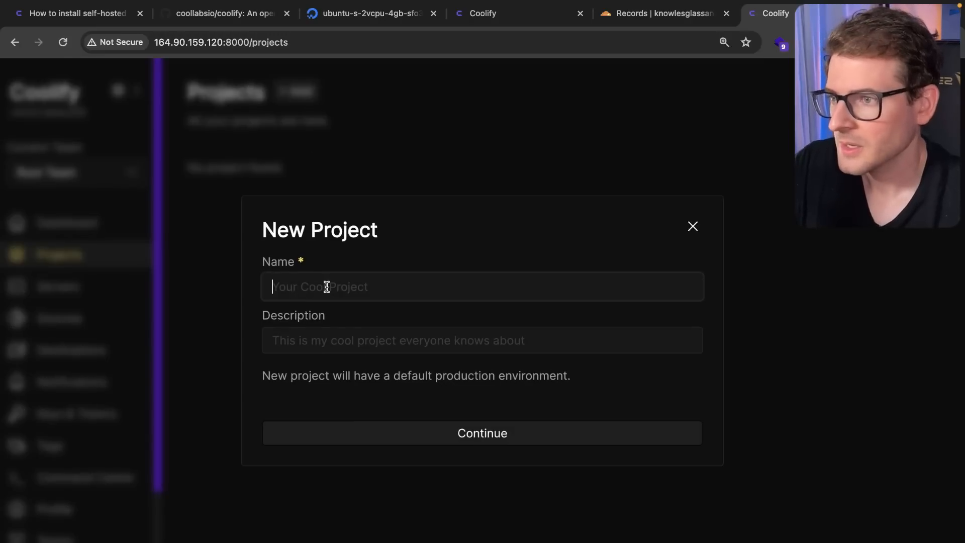
type("my next app")
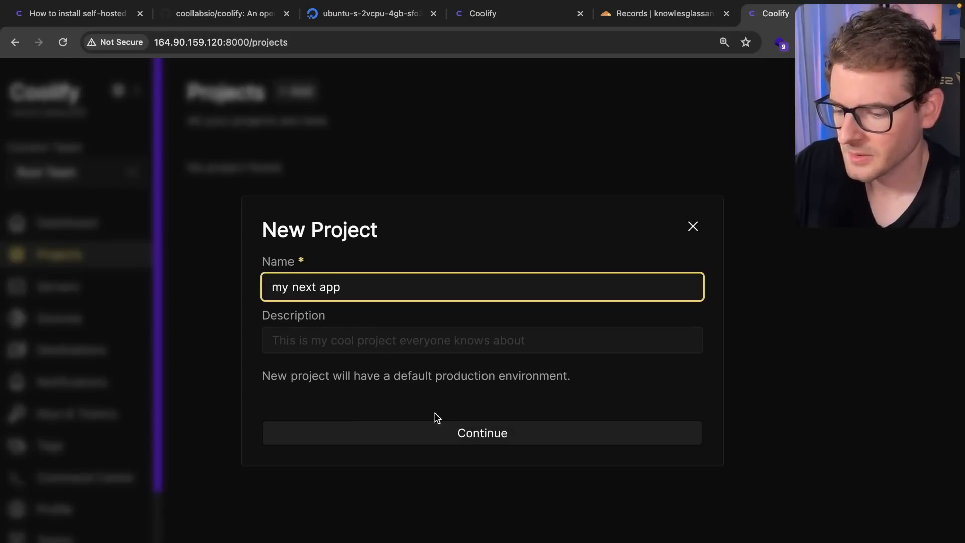
left_click(482, 433)
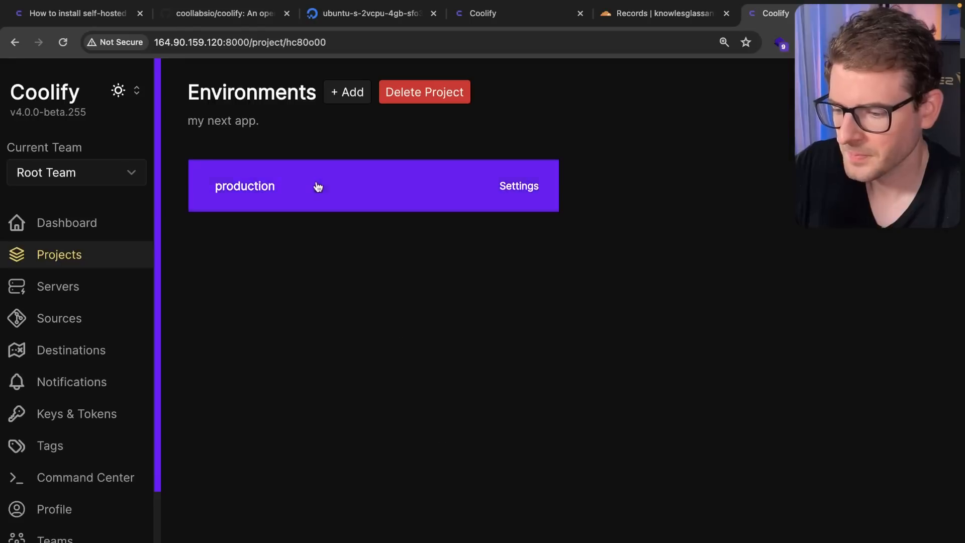
left_click(244, 186)
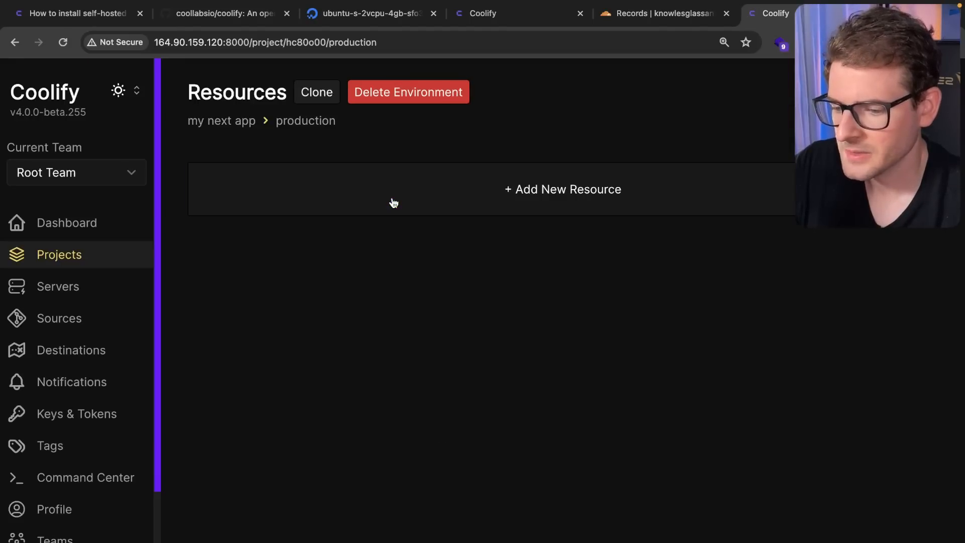
left_click(562, 189)
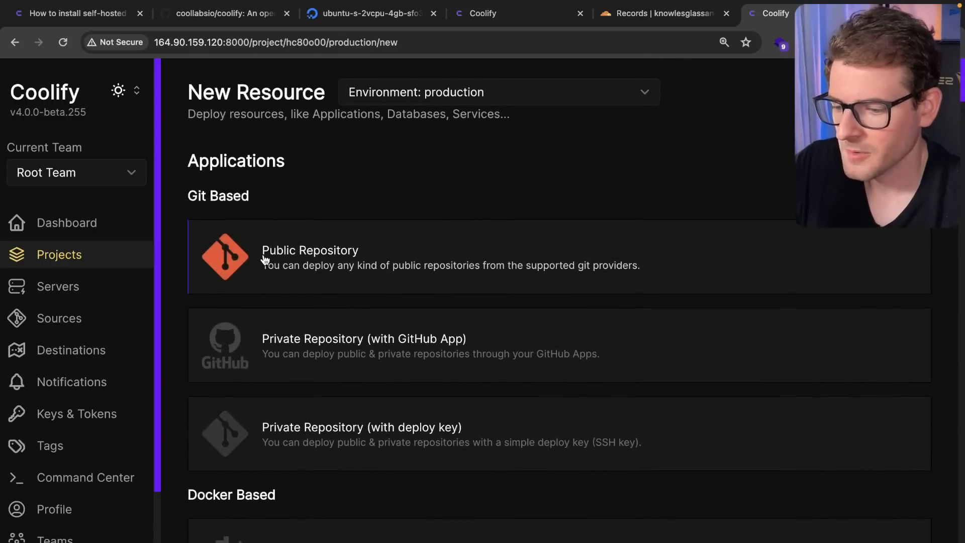
- Choose Public Repository as the source, targeting localhost's Standalone Docker destination
left_click(310, 257)
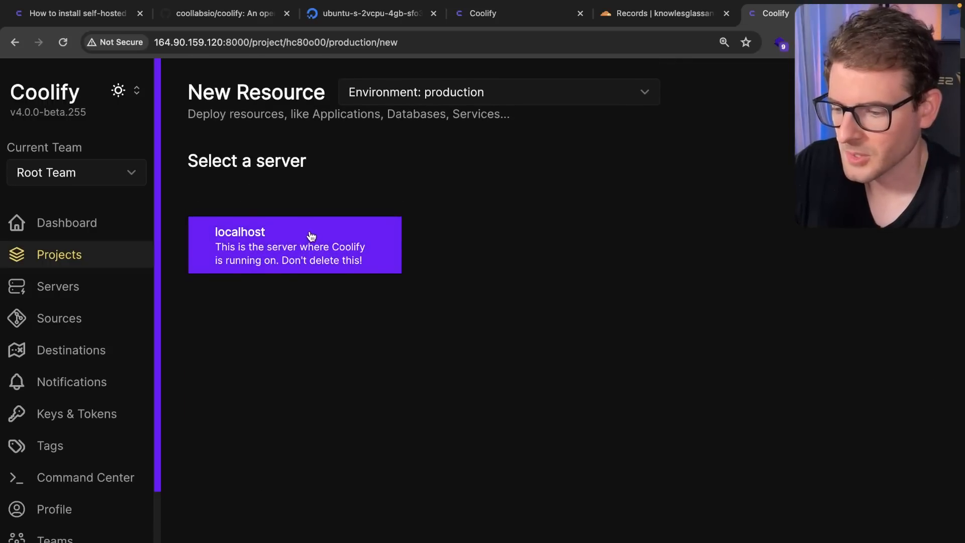
left_click(294, 244)
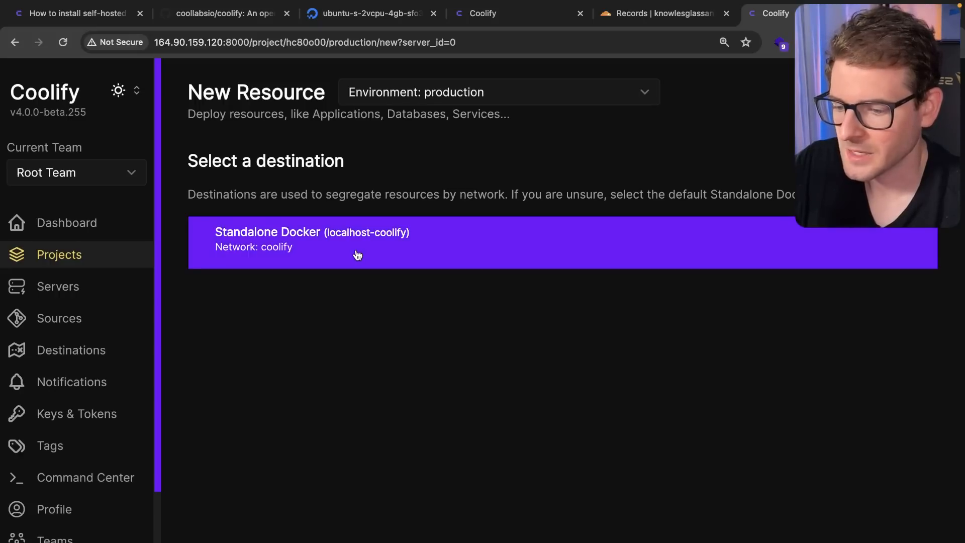
left_click(357, 243)
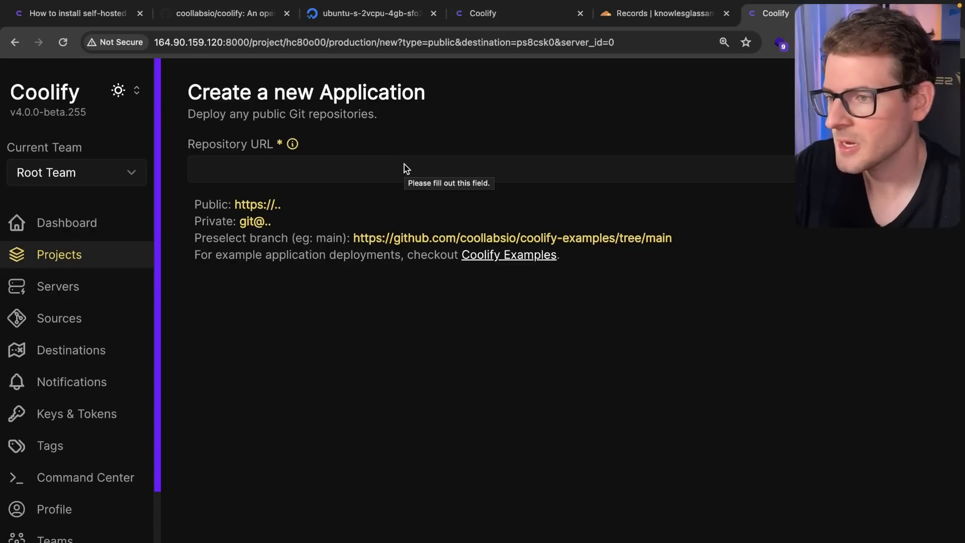
- Create the app from github.com/webdevcody/knowles-glass using Nixpacks on port 3000
type("https://github.com/webdevcody/knowles-glass")
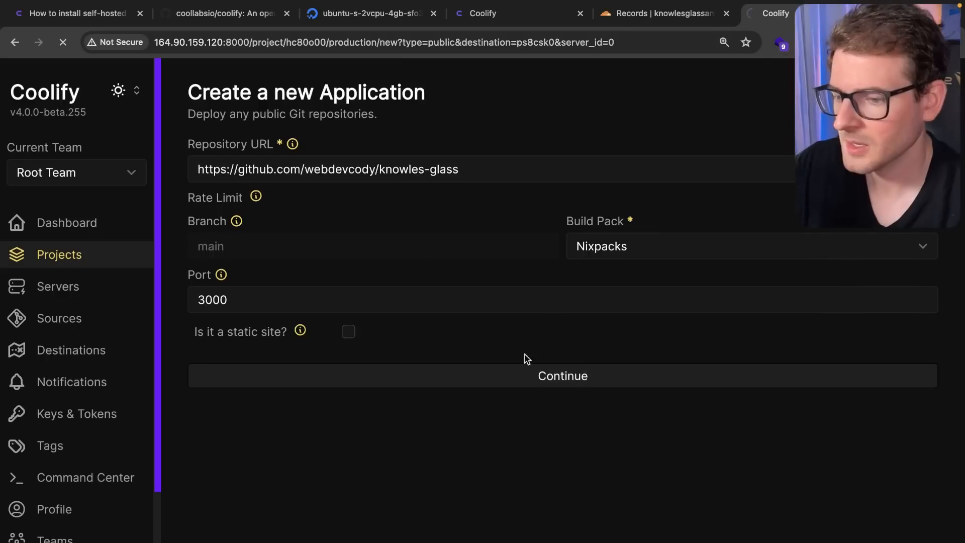
left_click(561, 376)
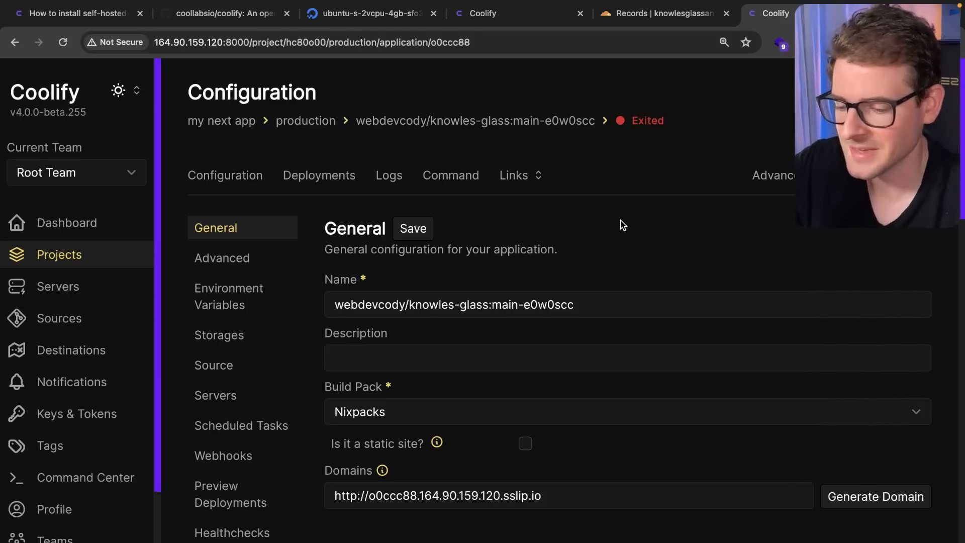
mouse_move(595, 256)
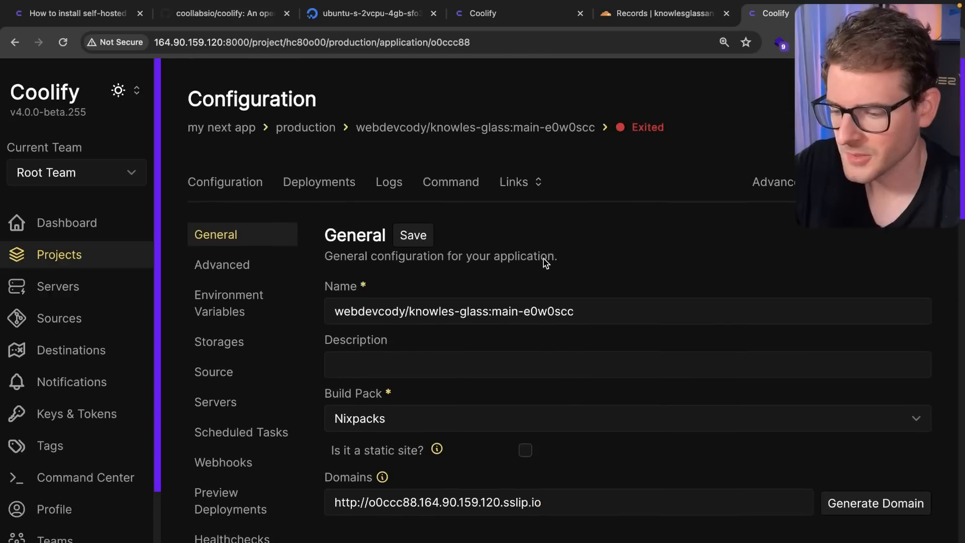
scroll("down", 3)
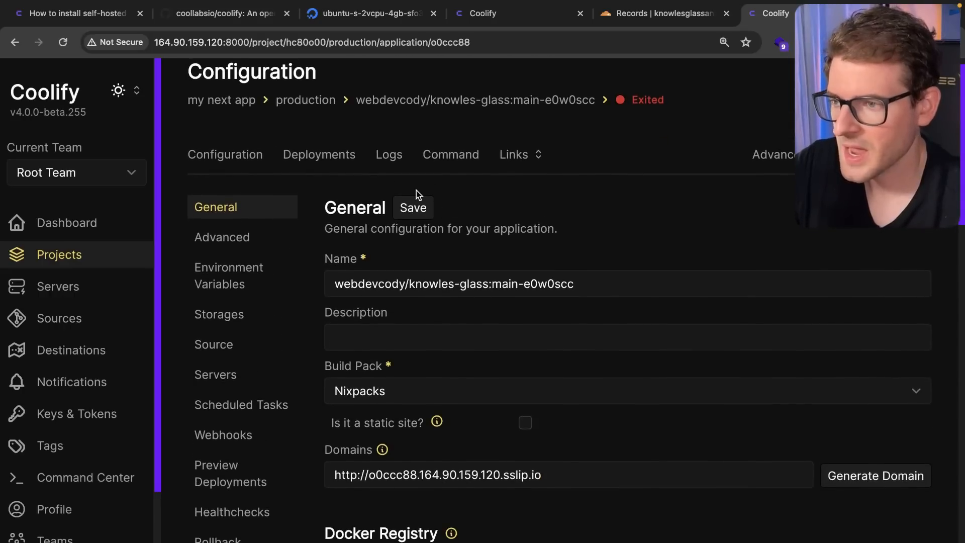
scroll("down", 3)
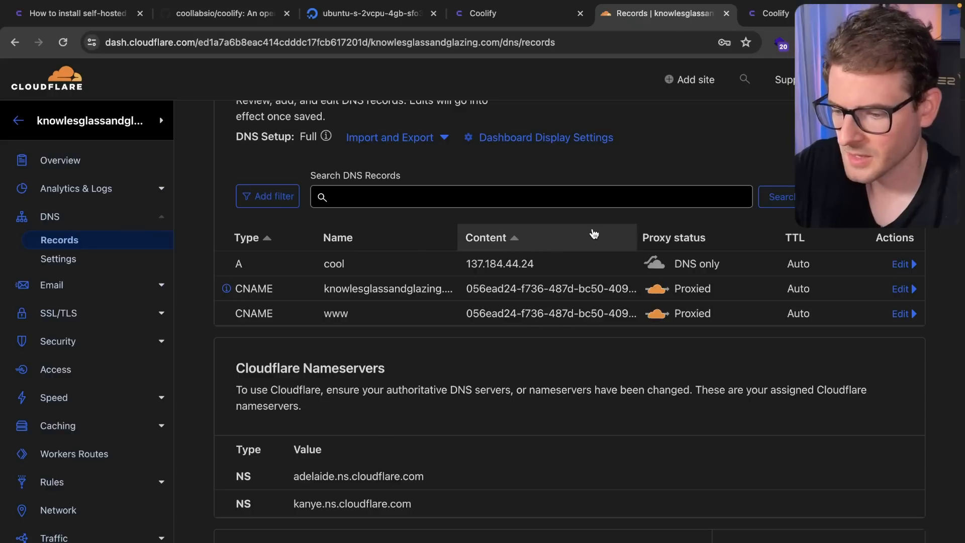
- Change the cool A record to my-app at 164.90.159.120, DNS only, and save it
scroll("down", 3)
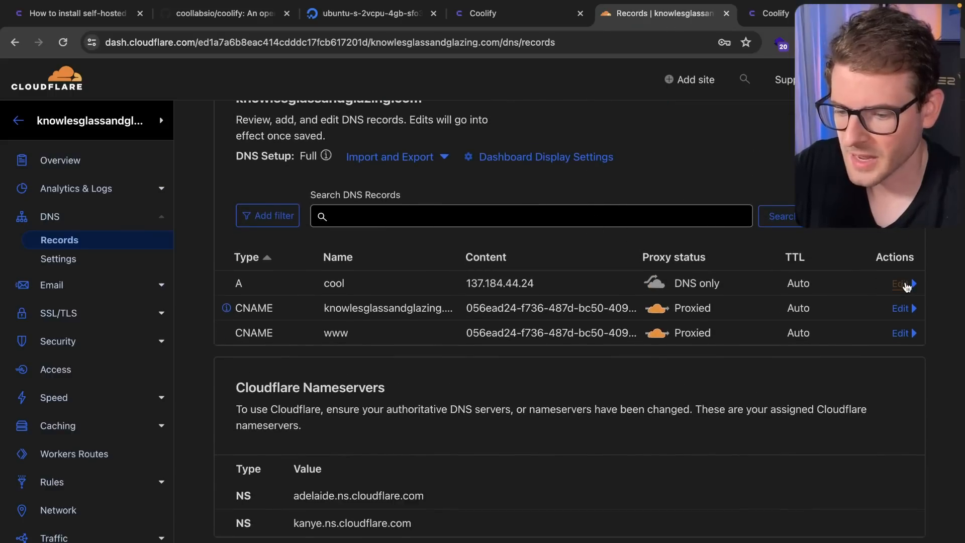
left_click(901, 283)
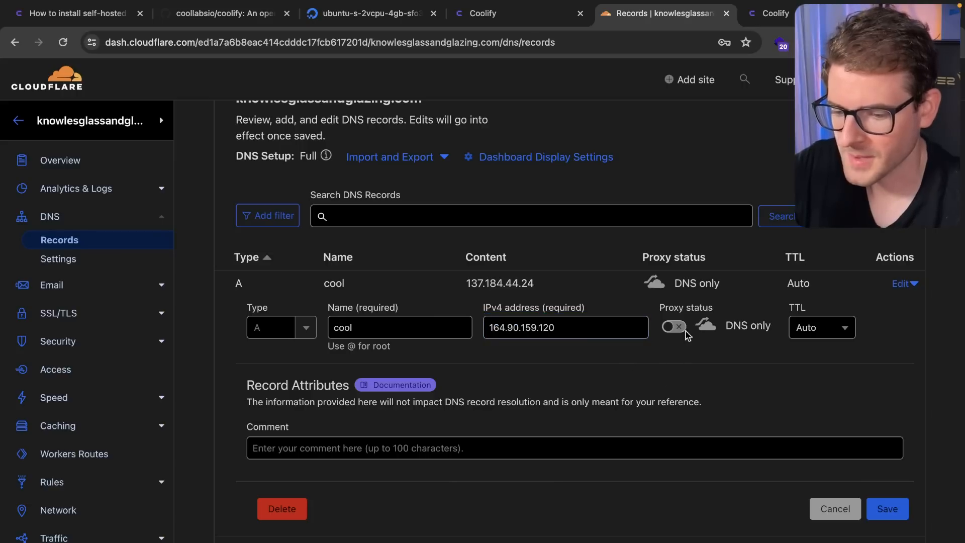
mouse_move(378, 287)
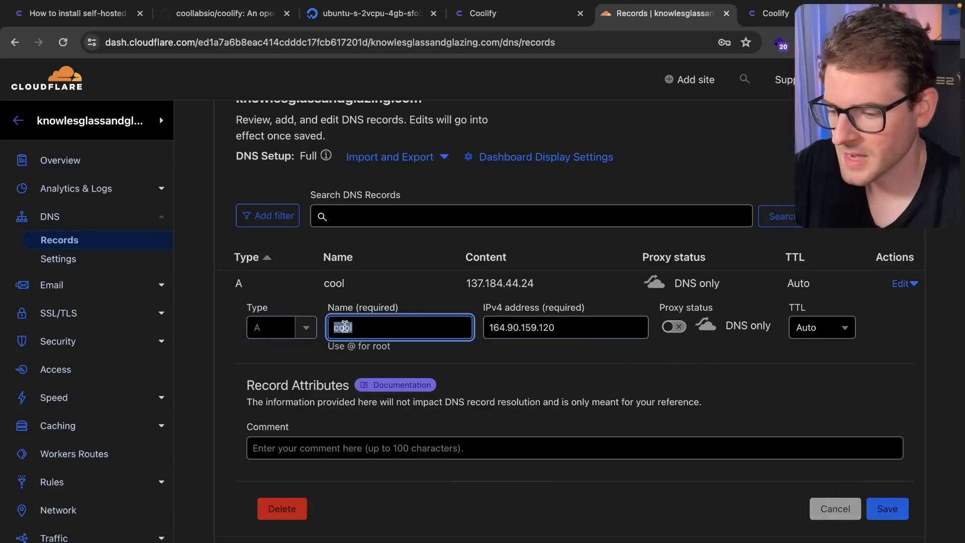
type("my-app")
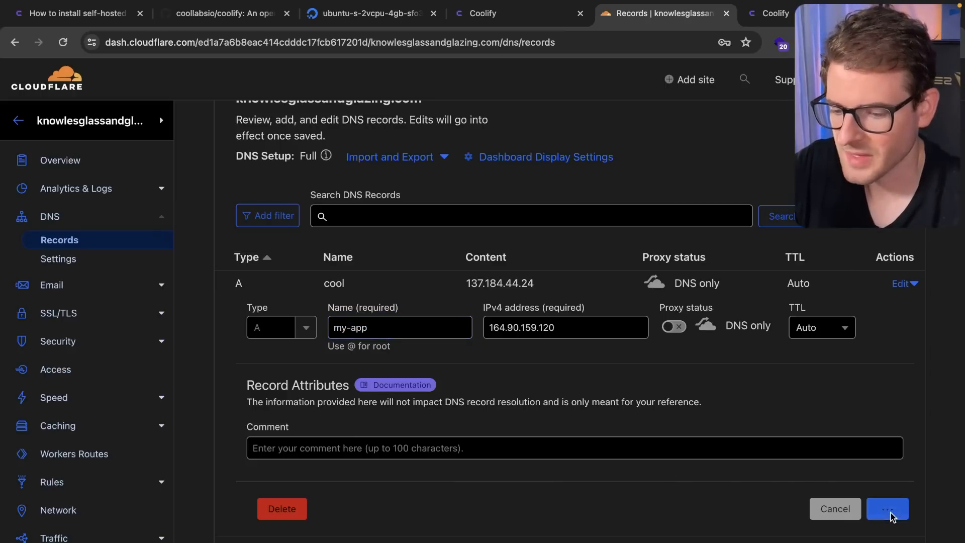
left_click(887, 508)
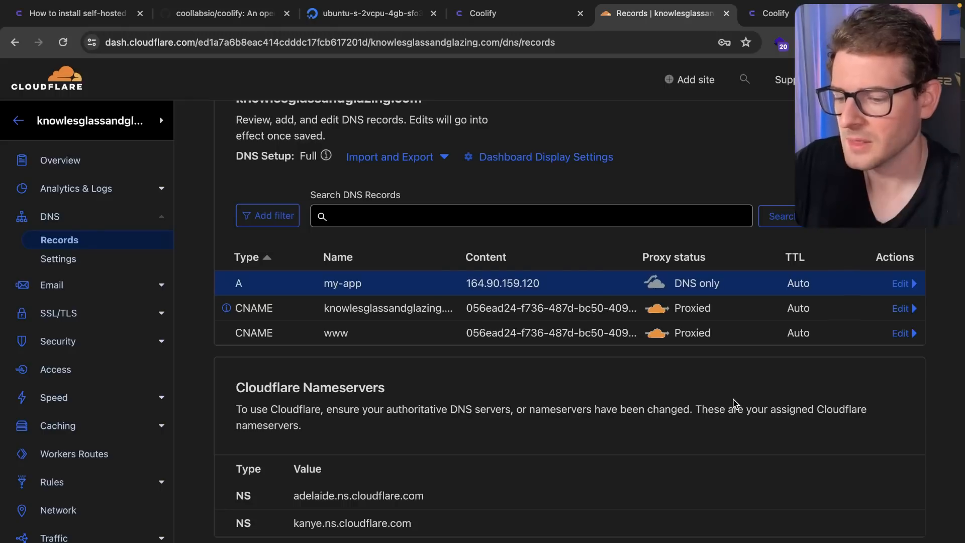
double_click(343, 283)
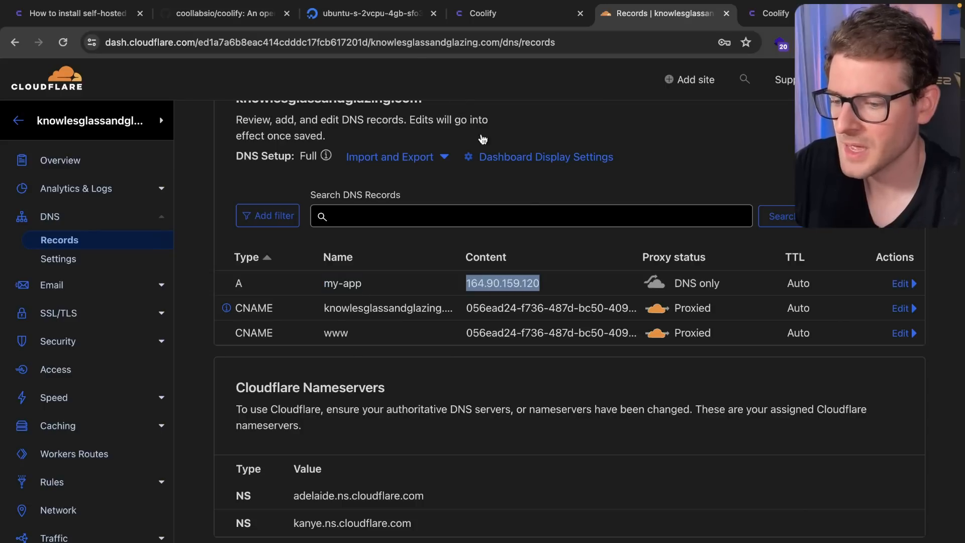
left_click(368, 13)
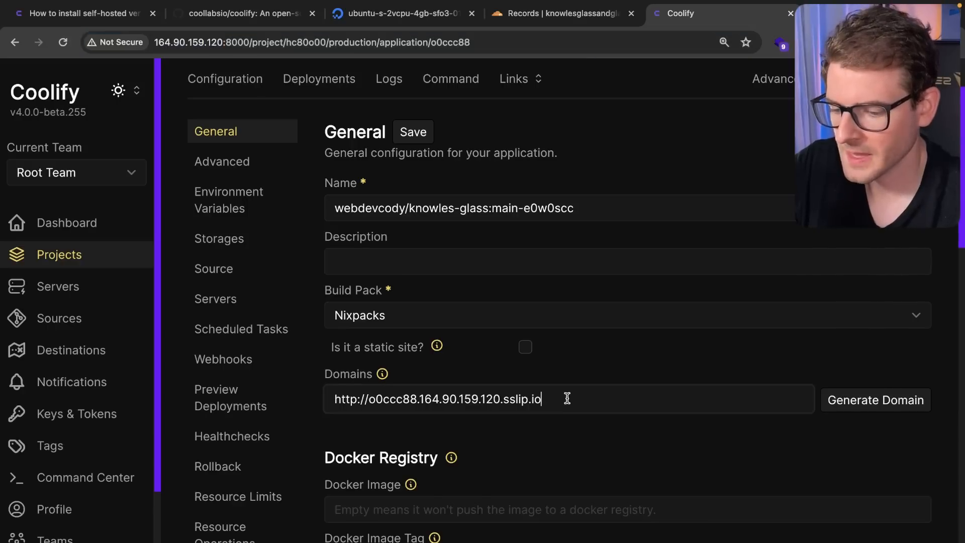
type(",https://")
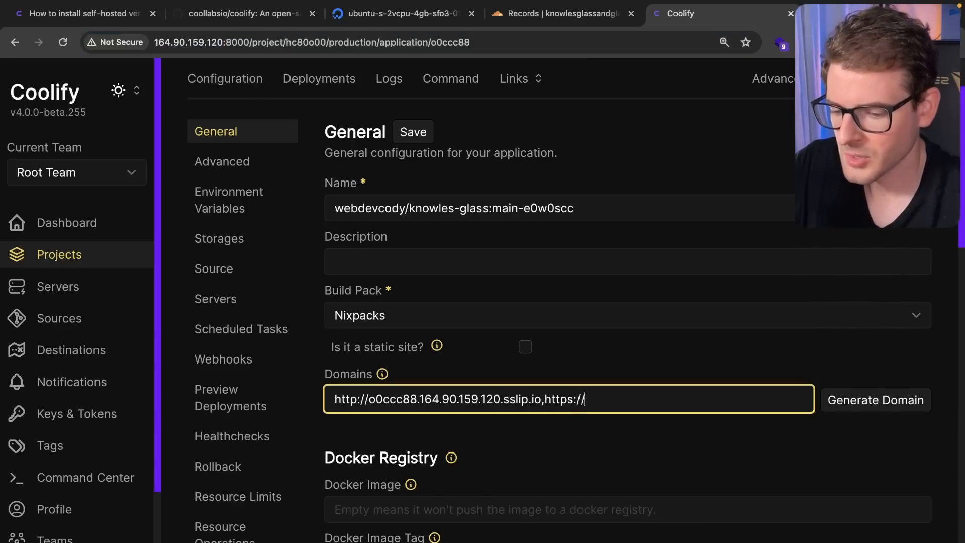
type("my-app.")
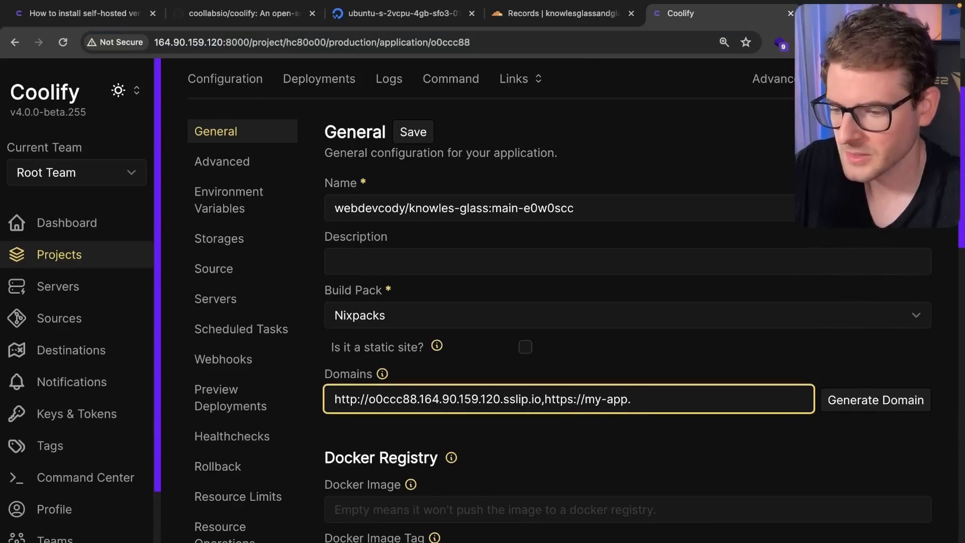
scroll("down", 3)
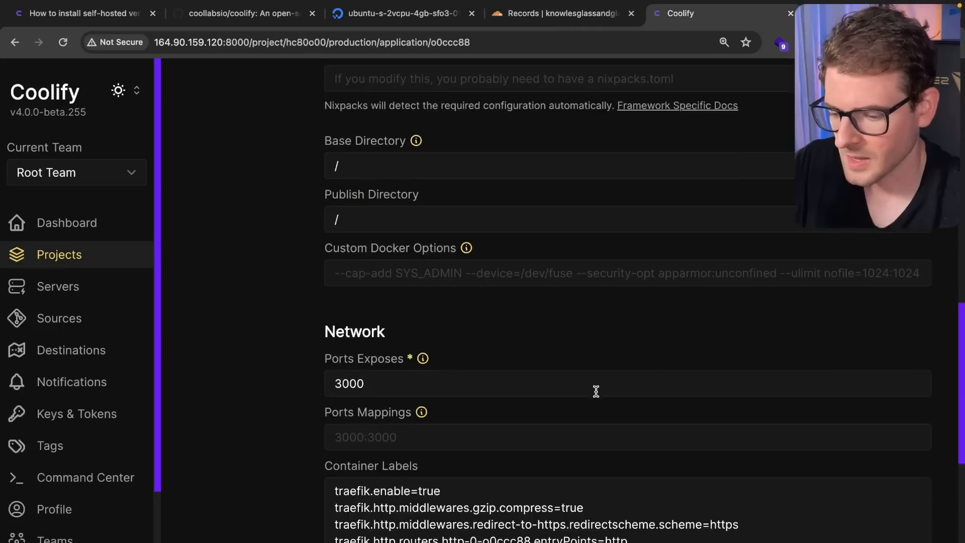
scroll("down", 3)
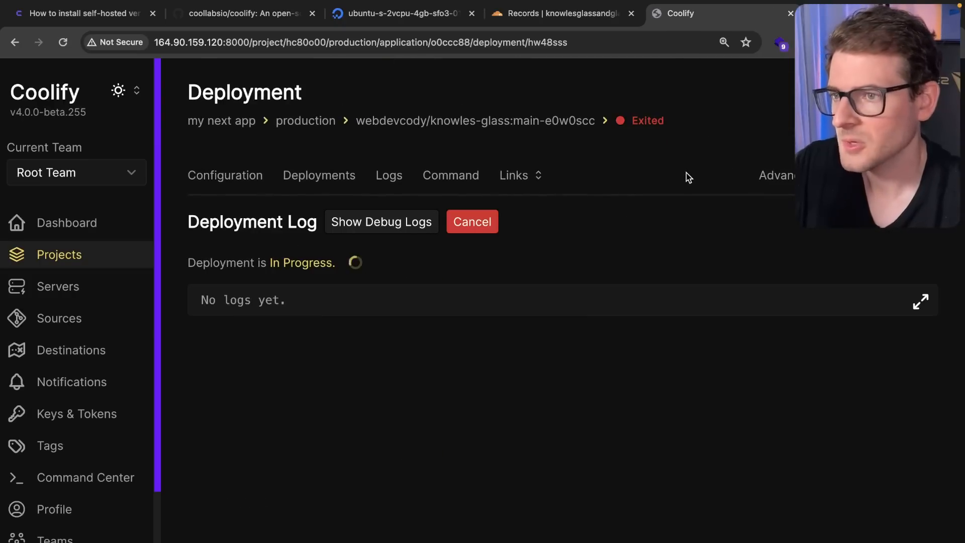
mouse_move(639, 226)
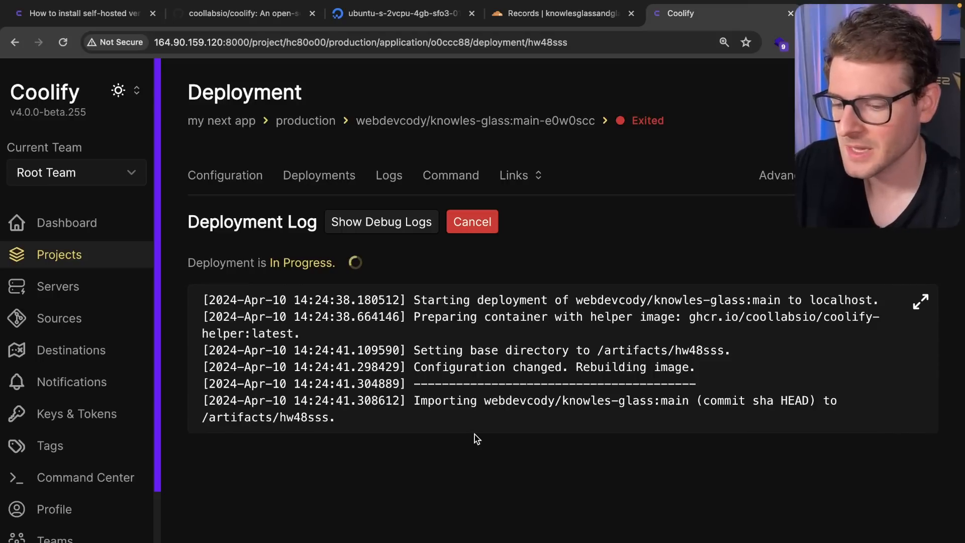
mouse_move(351, 214)
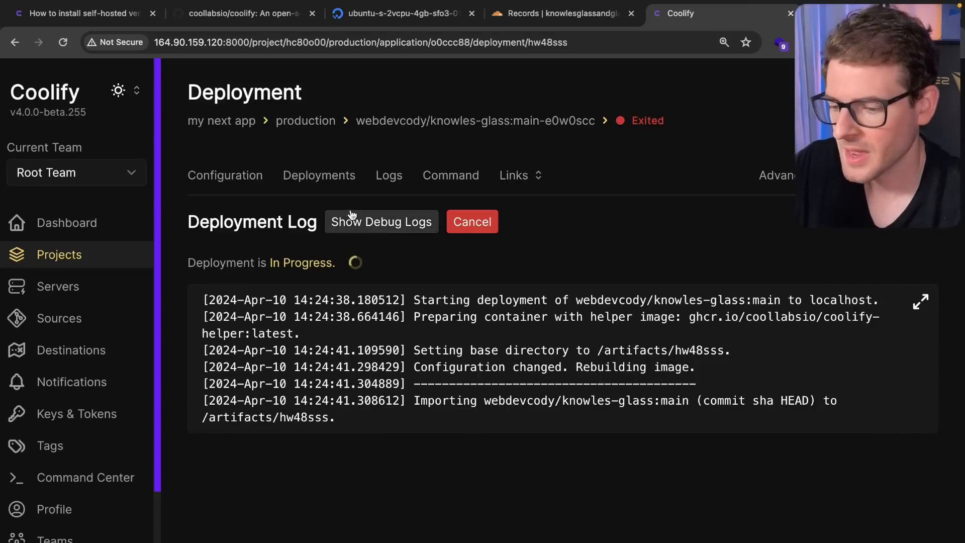
- Scroll the knowles-glass deployment log through the repo clone and Nixpacks build
scroll("down", 3)
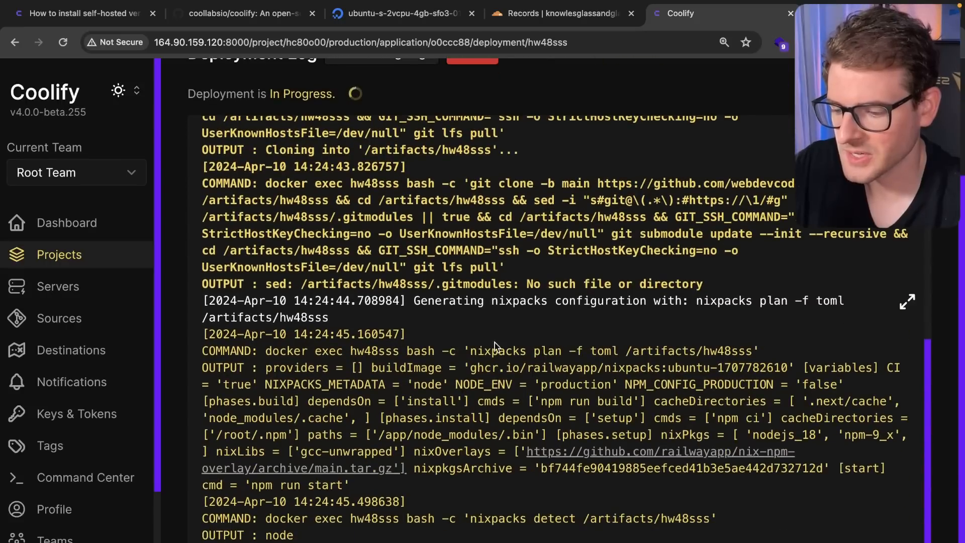
scroll("down", 3)
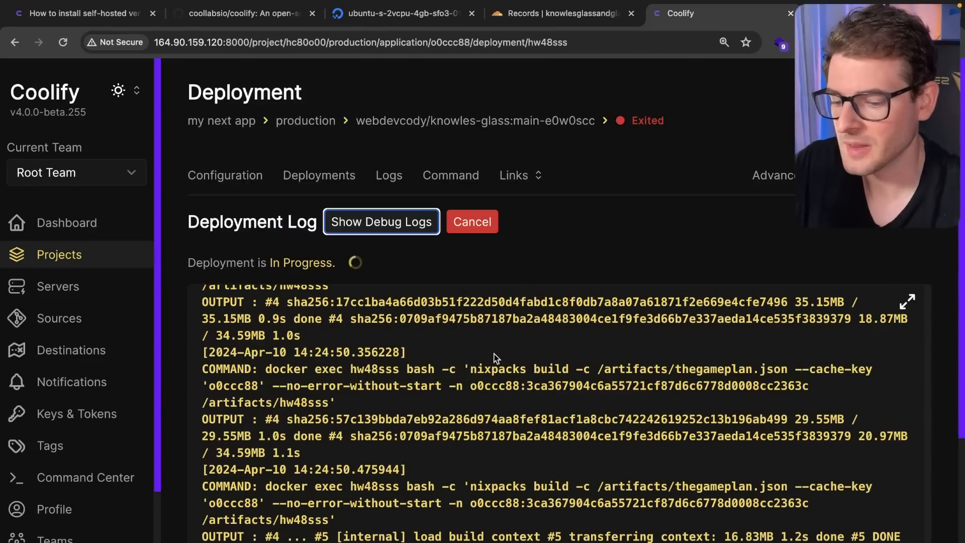
scroll("down", 3)
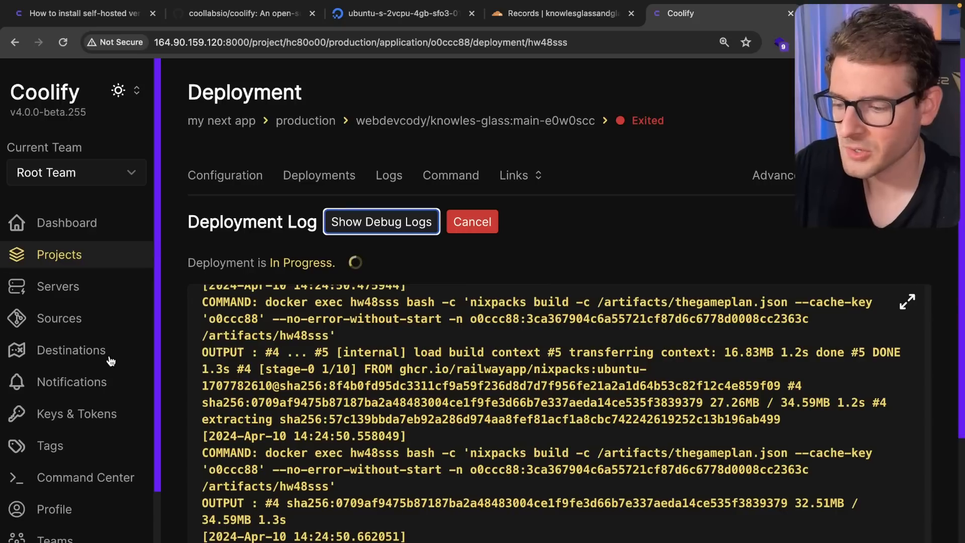
scroll("down", 3)
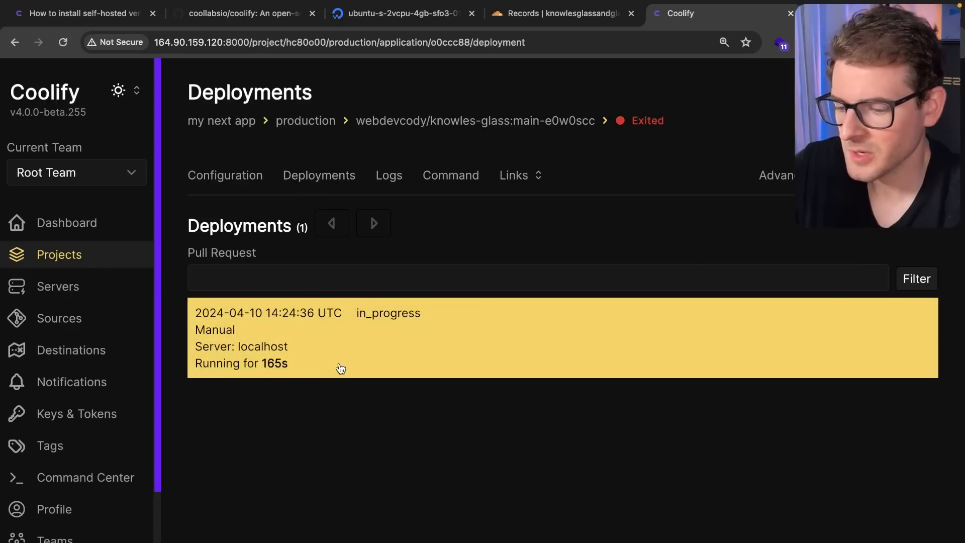
mouse_move(354, 404)
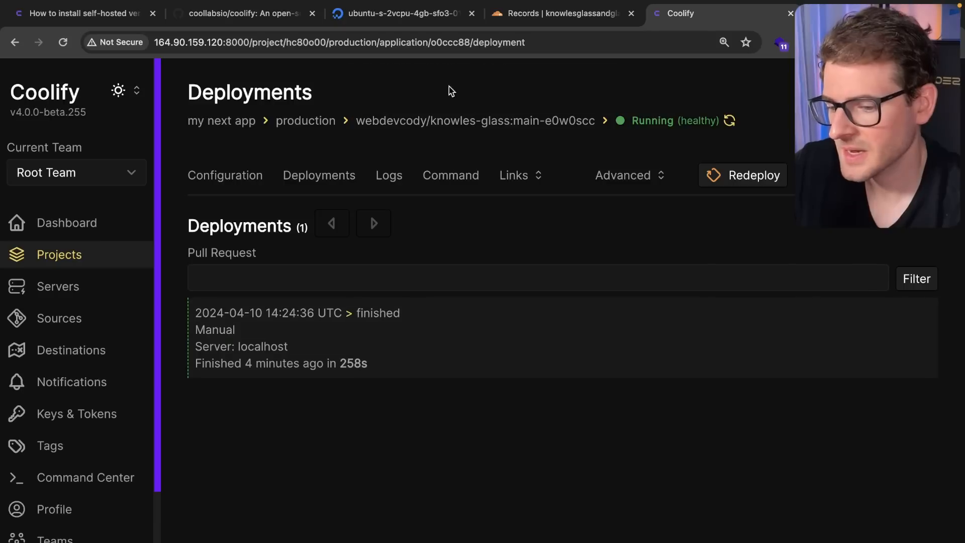
mouse_move(346, 199)
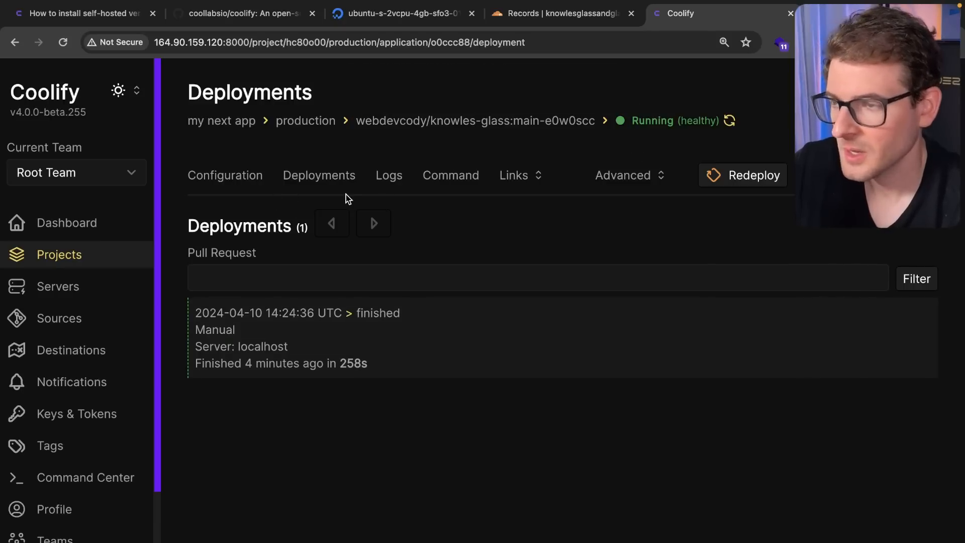
mouse_move(527, 185)
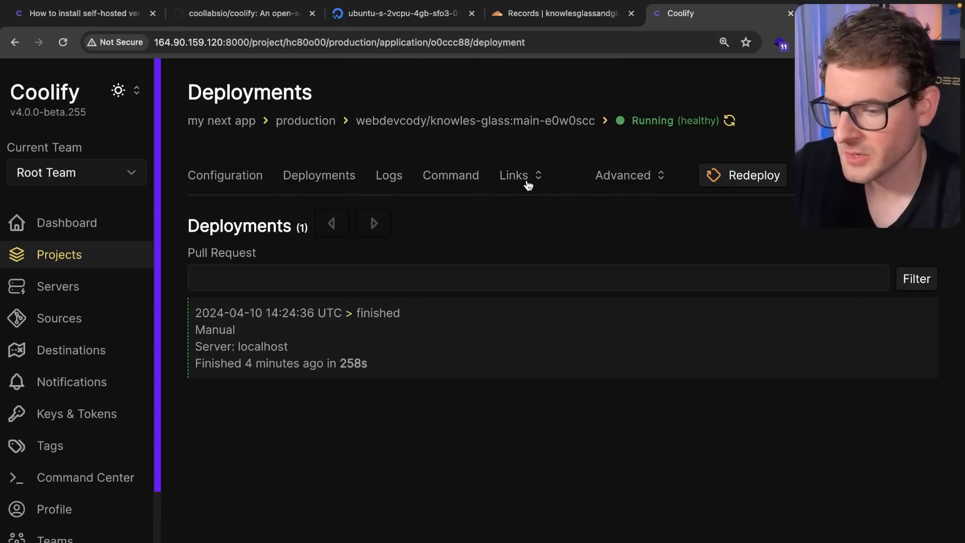
- Open the https my-app.knowlesglassandglazing.com link from the app's Links dropdown
left_click(515, 175)
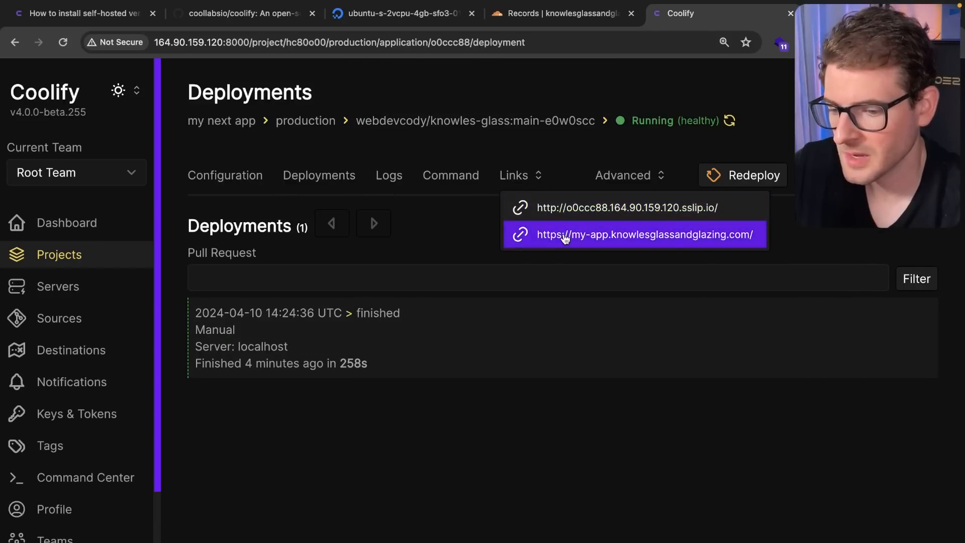
left_click(636, 235)
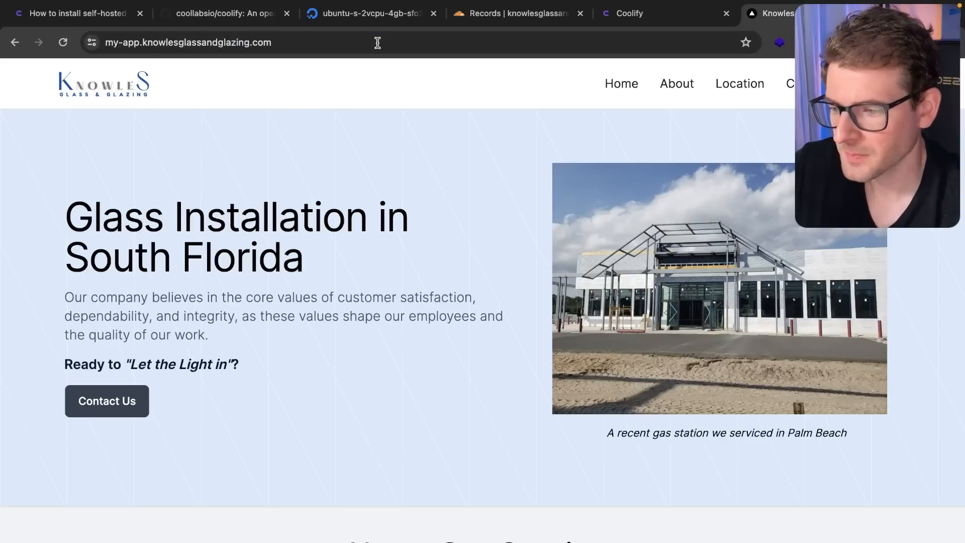
- Scroll the live Knowles Glass homepage, then return to the Coolify tab
scroll("down", 3)
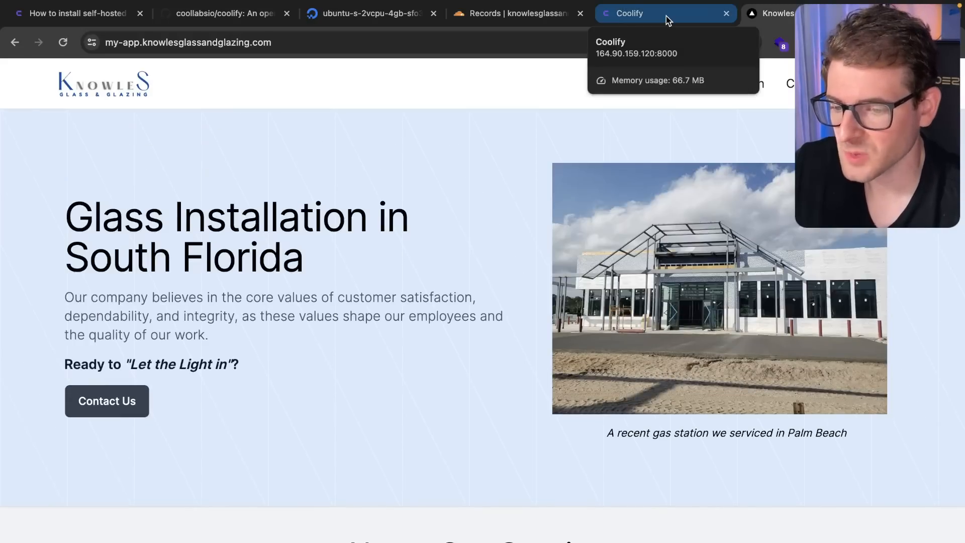
left_click(628, 13)
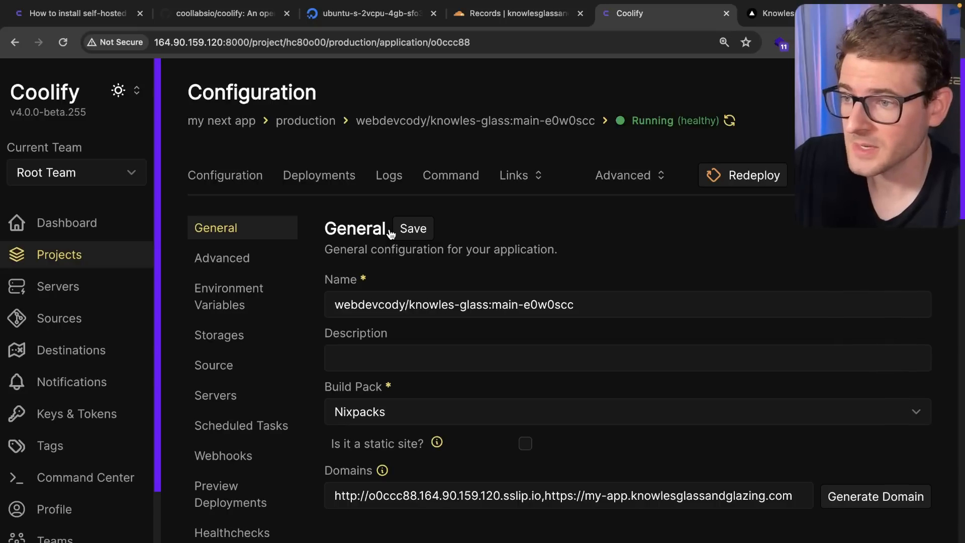
mouse_move(284, 205)
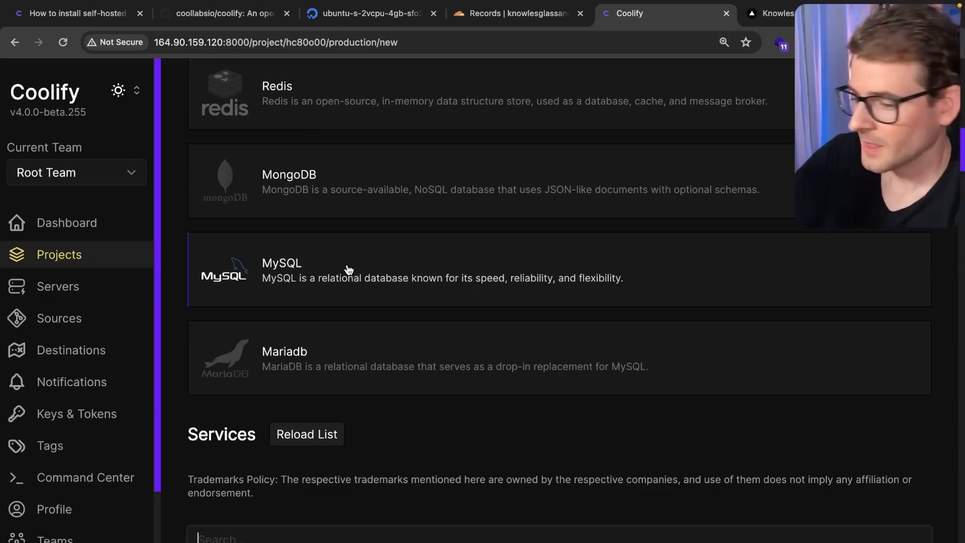
- Review the Domains field and database catalog, then scroll the docs to Minimum Required Server
scroll("up", 3)
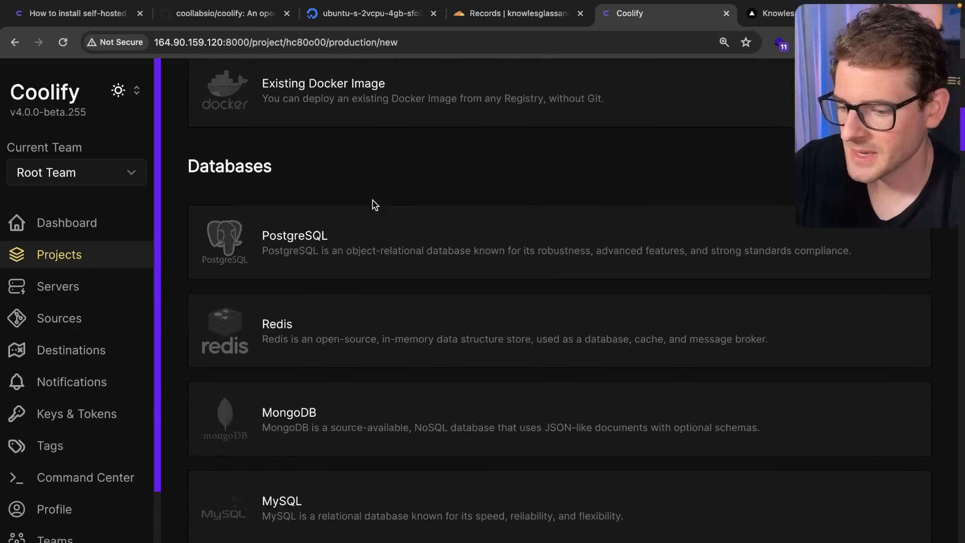
scroll("down", 3)
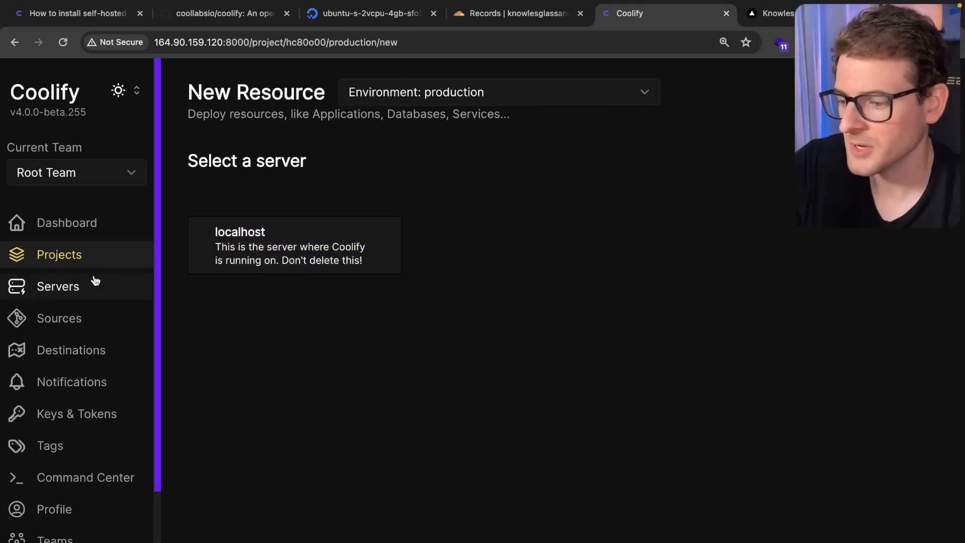
left_click(74, 14)
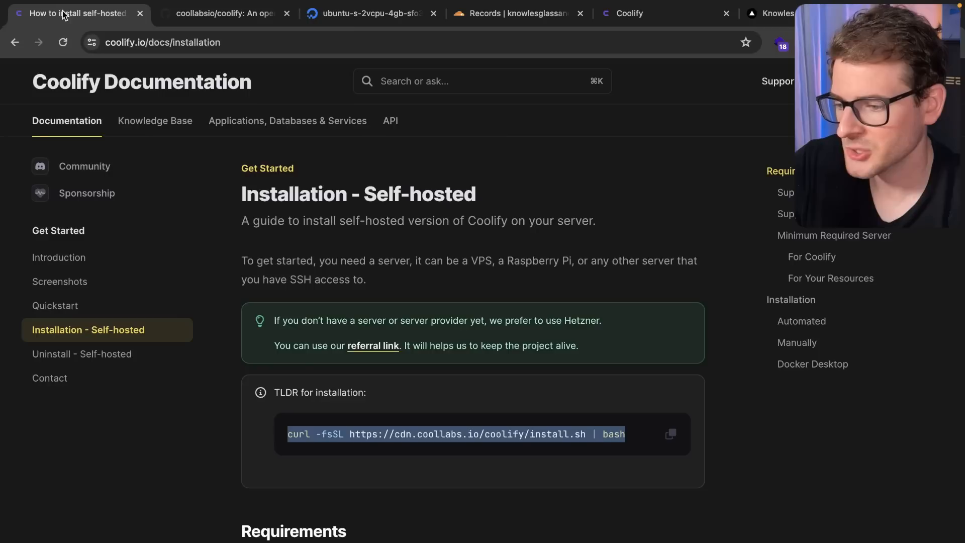
scroll("down", 3)
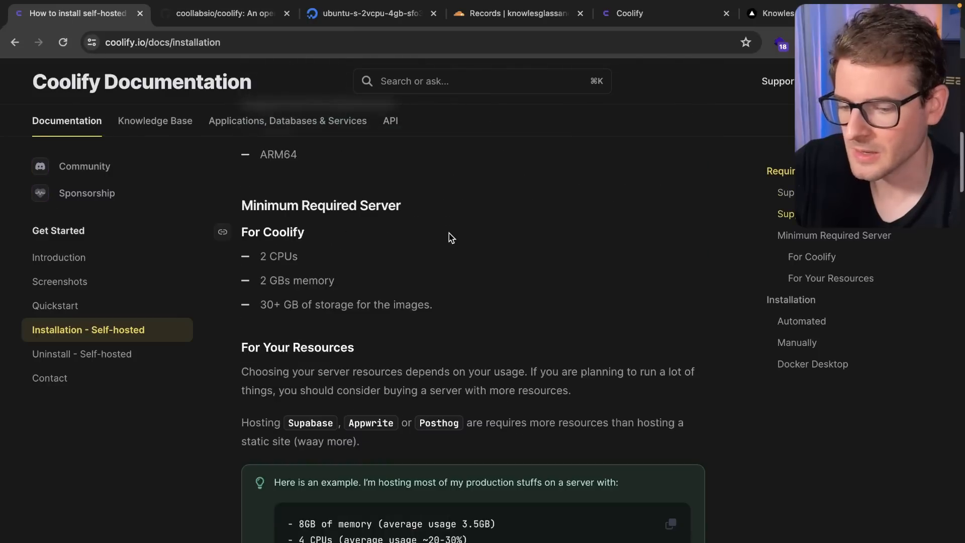